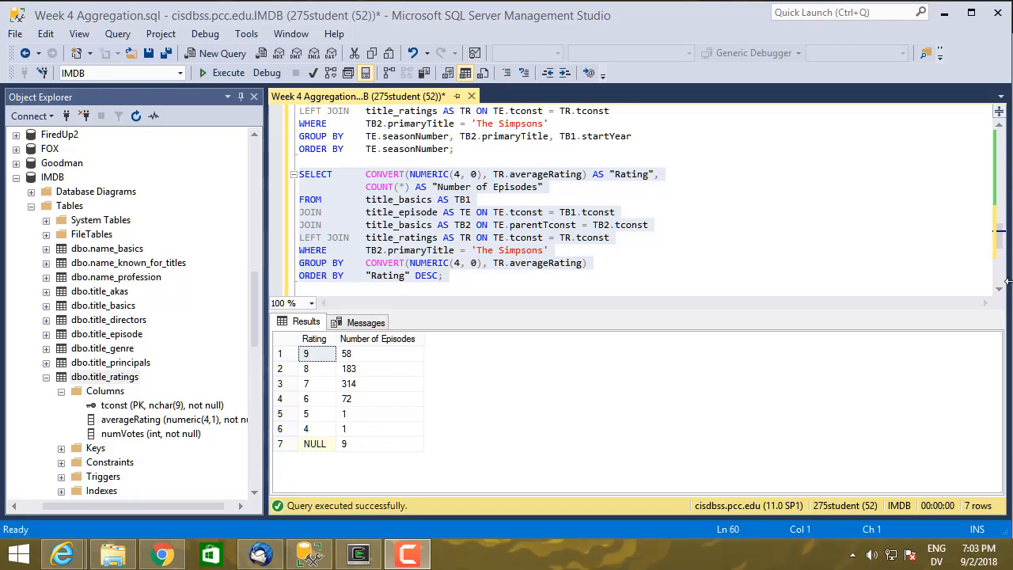
Write SELECT TOP 50 * FROM title_genre below the existing queries and highlight it.
scroll("down", 3)
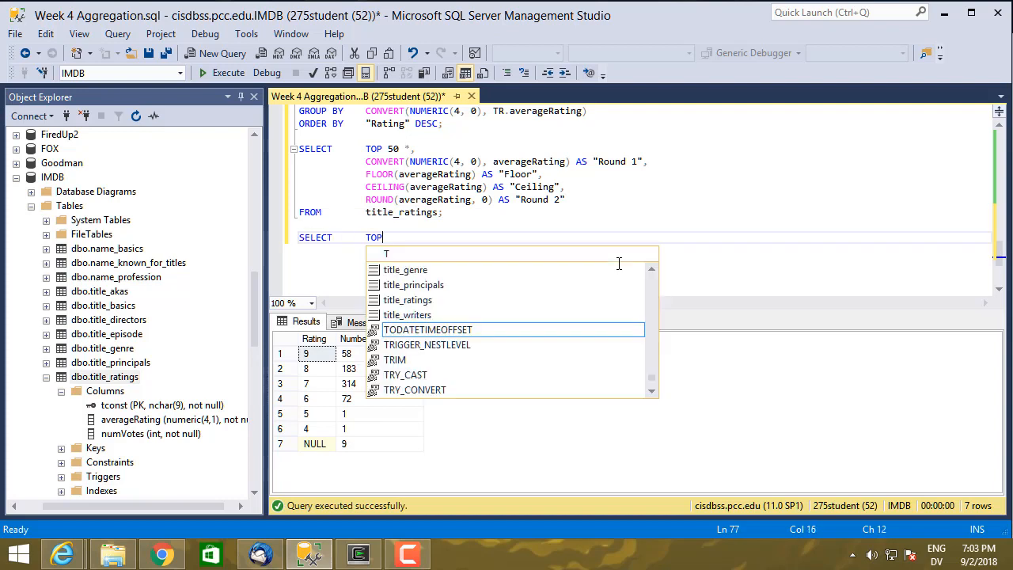
type("50 *")
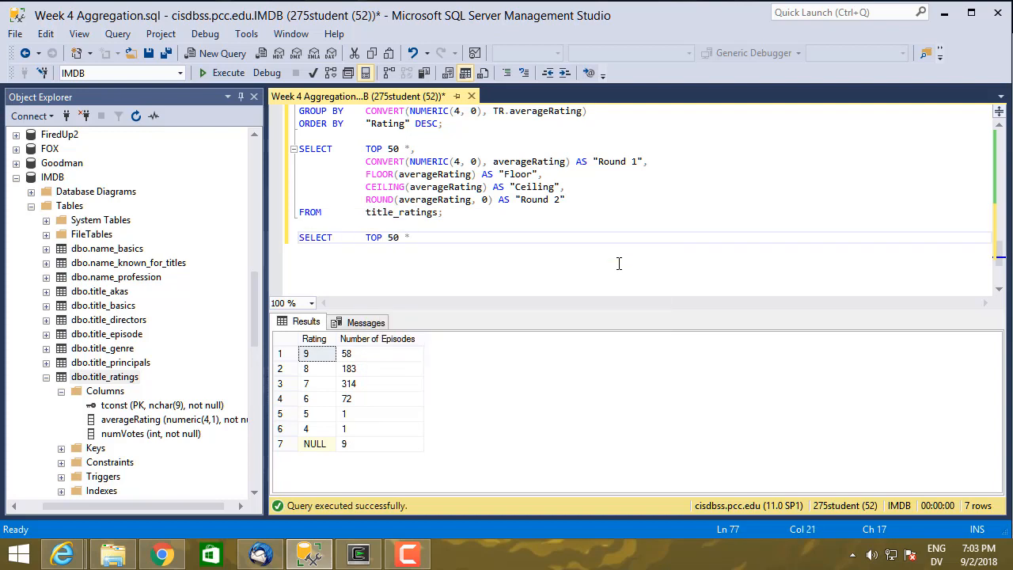
type("FROM")
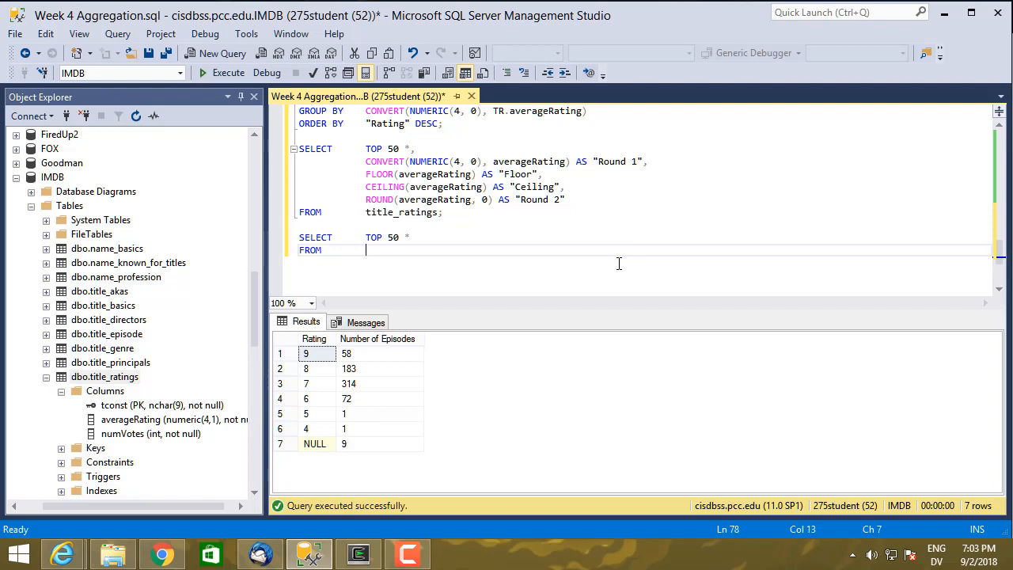
type("title_")
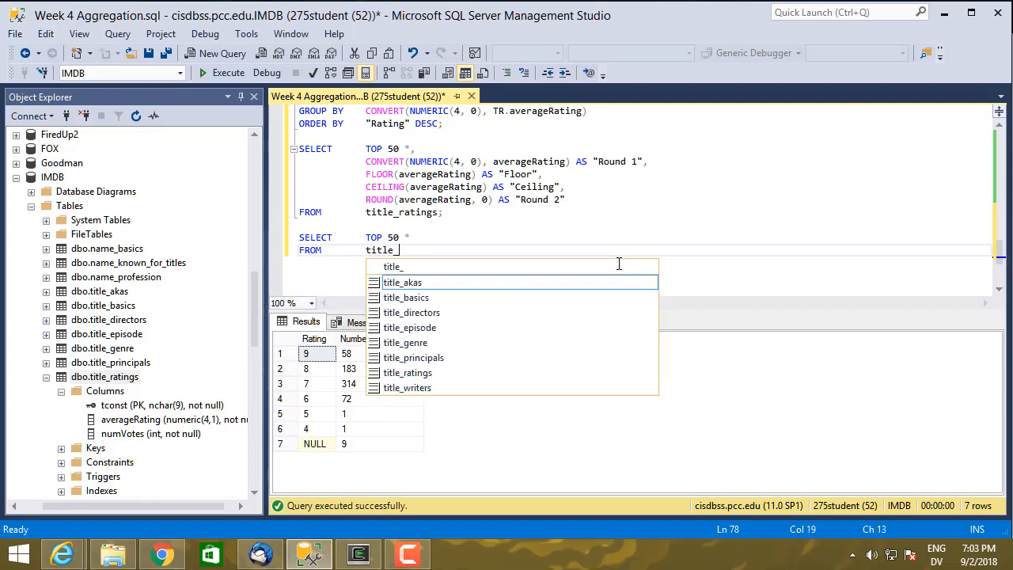
type("genre")
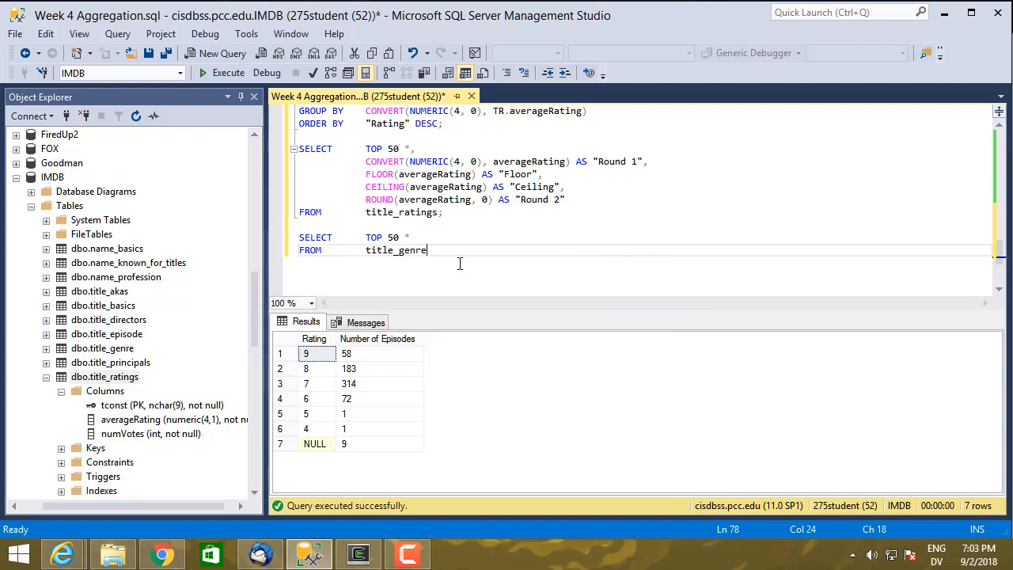
left_click(228, 73)
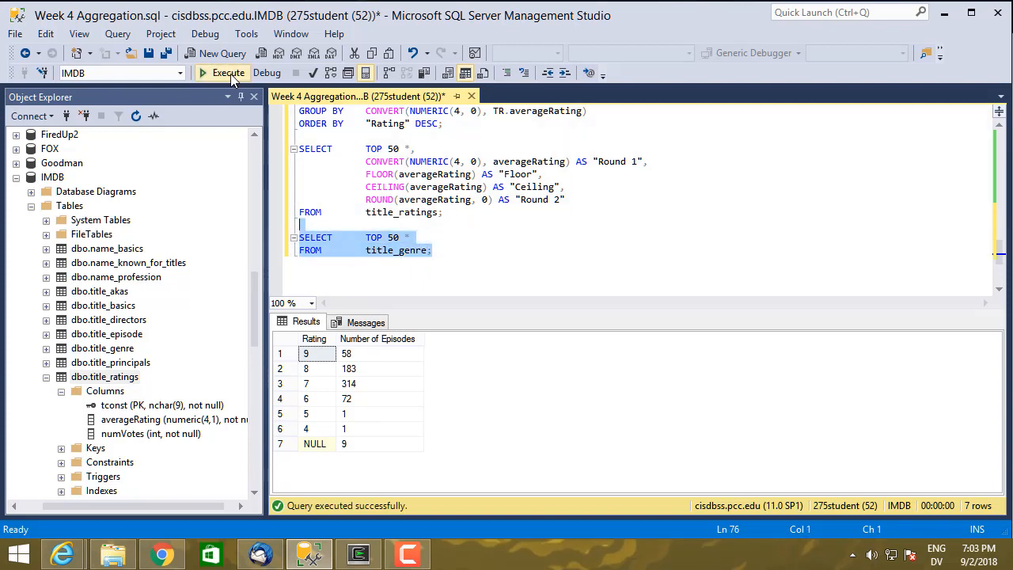
Execute the highlighted title_genre query to see 50 tconst and genre rows.
left_click(228, 72)
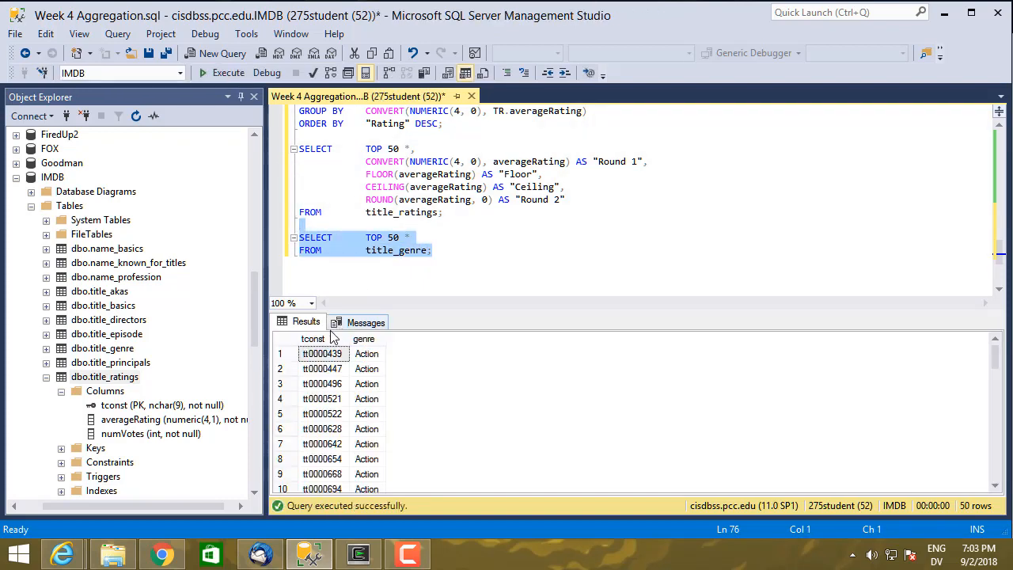
mouse_move(317, 406)
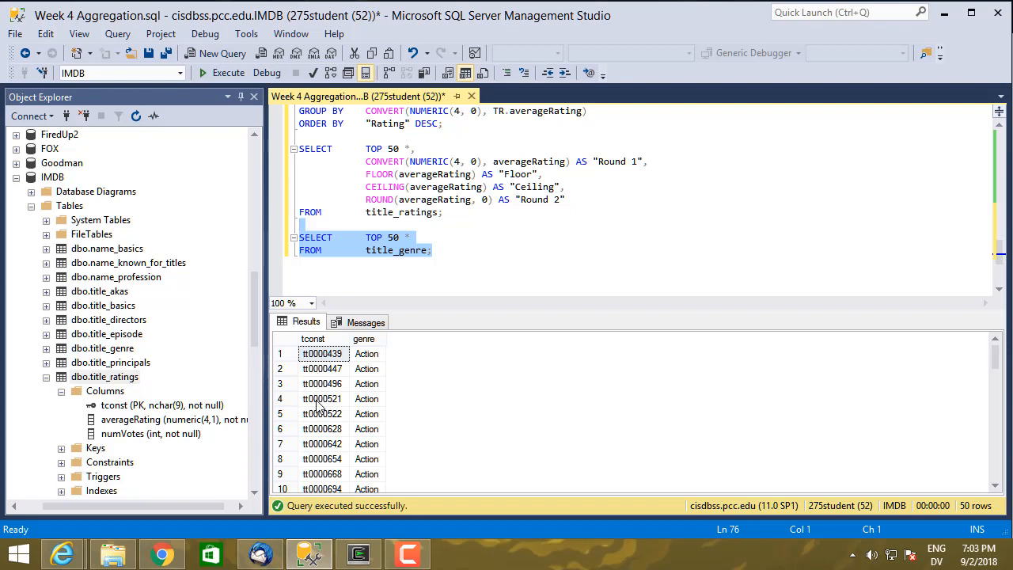
mouse_move(372, 367)
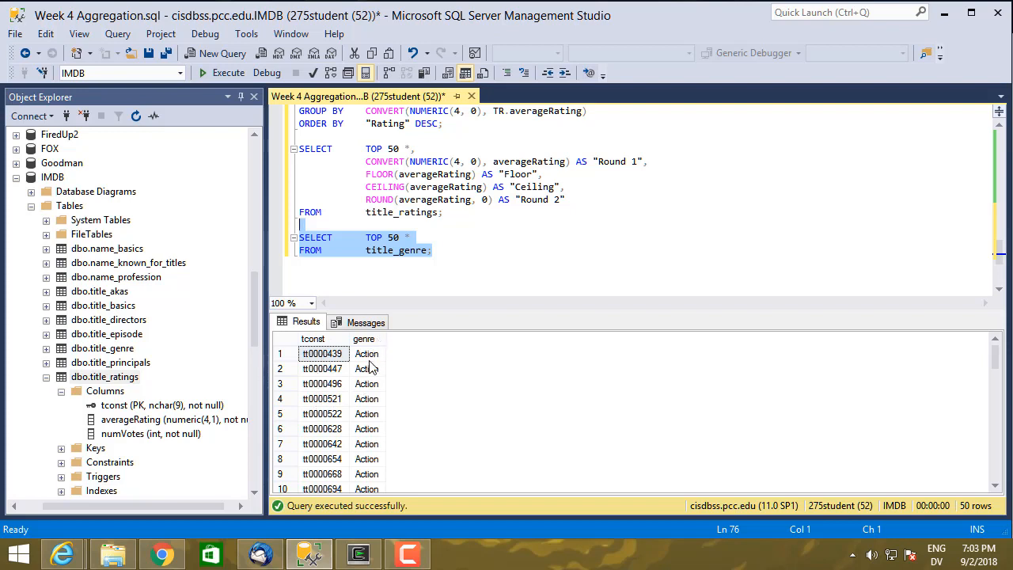
mouse_move(373, 433)
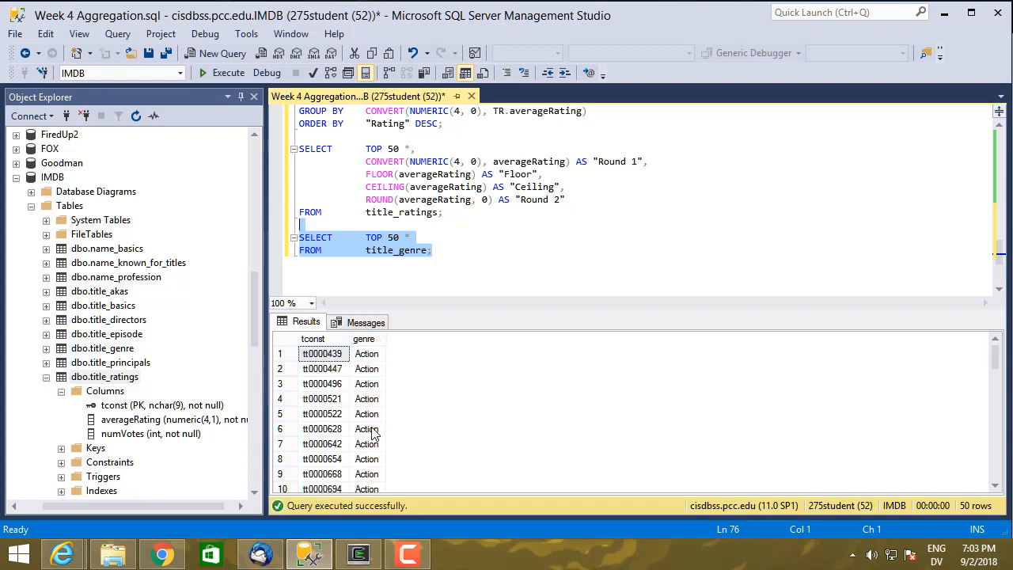
mouse_move(376, 430)
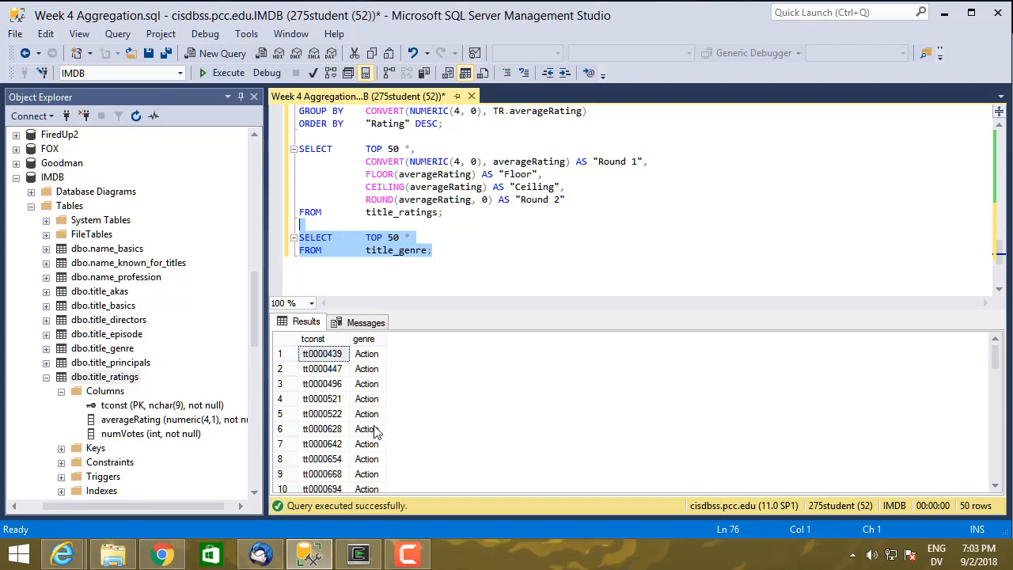
mouse_move(377, 430)
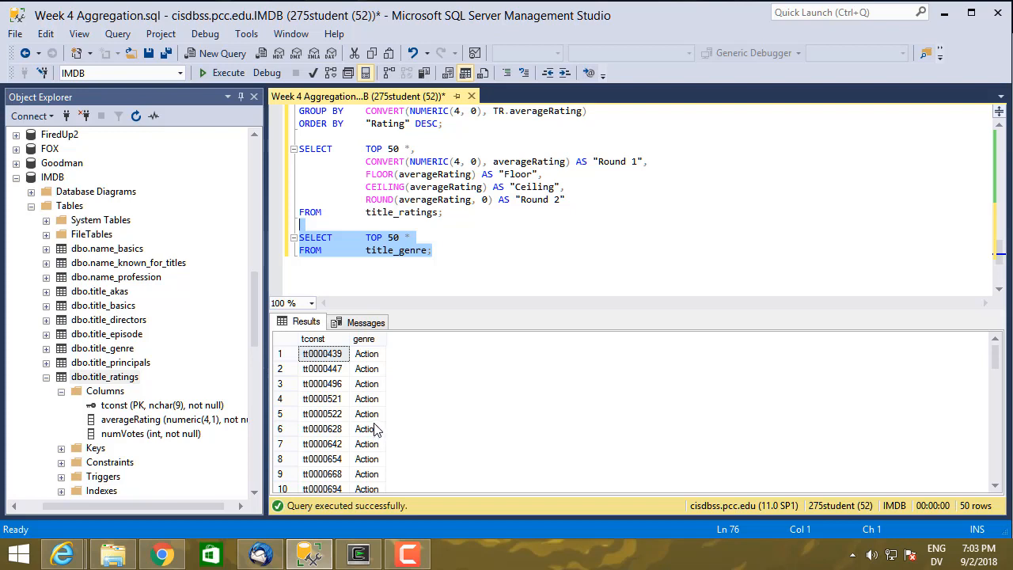
mouse_move(376, 368)
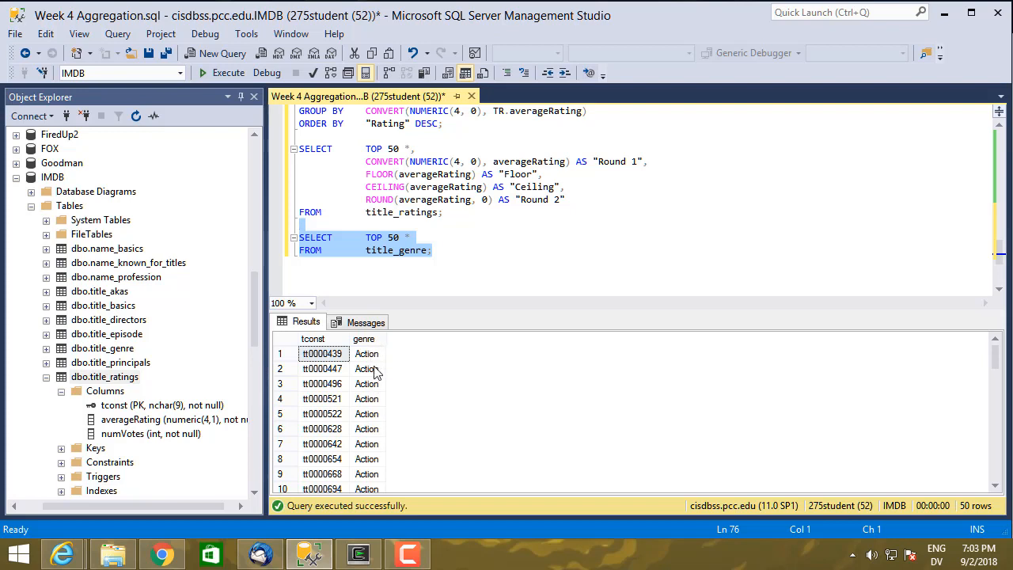
mouse_move(378, 403)
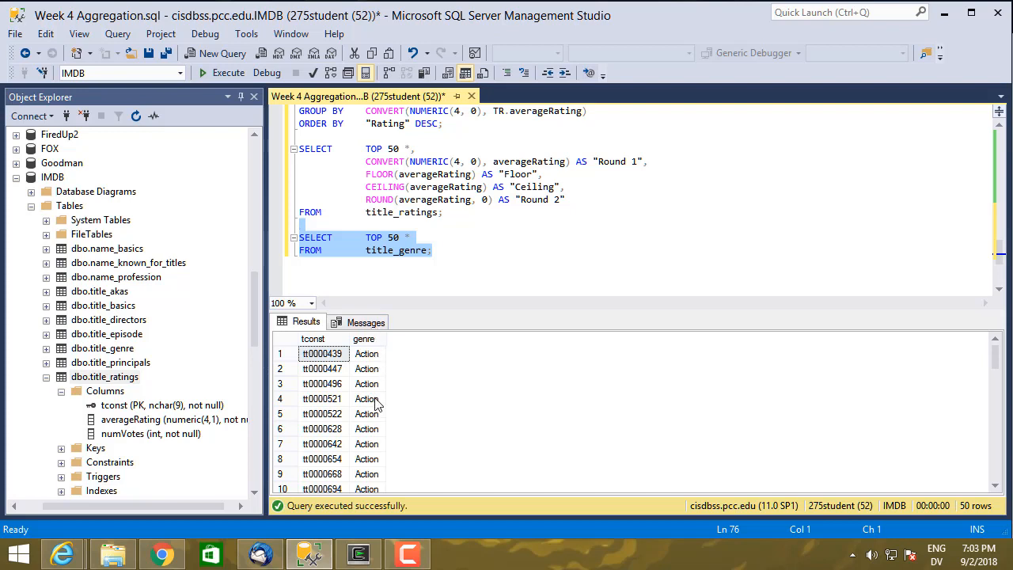
mouse_move(410, 332)
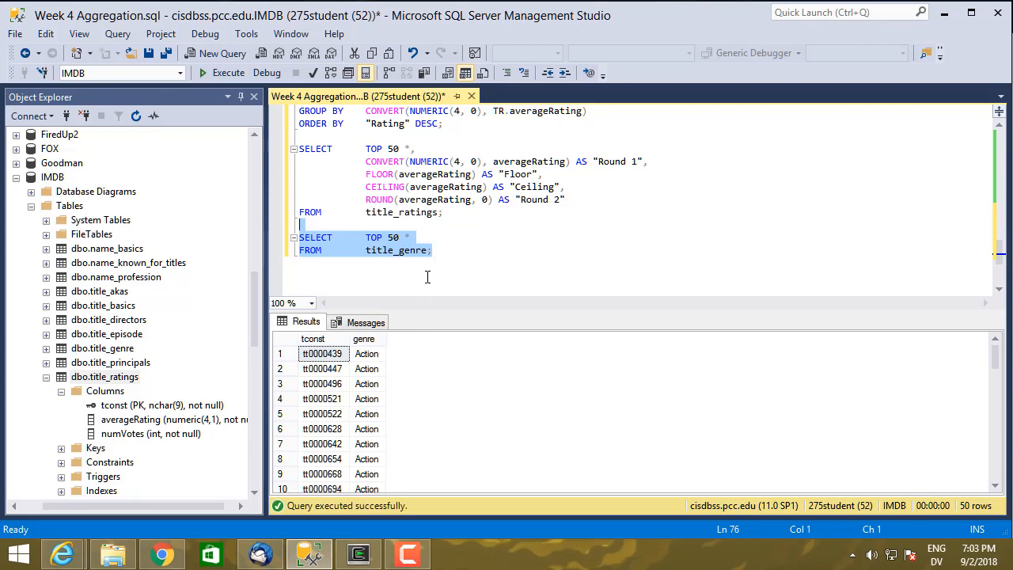
mouse_move(376, 376)
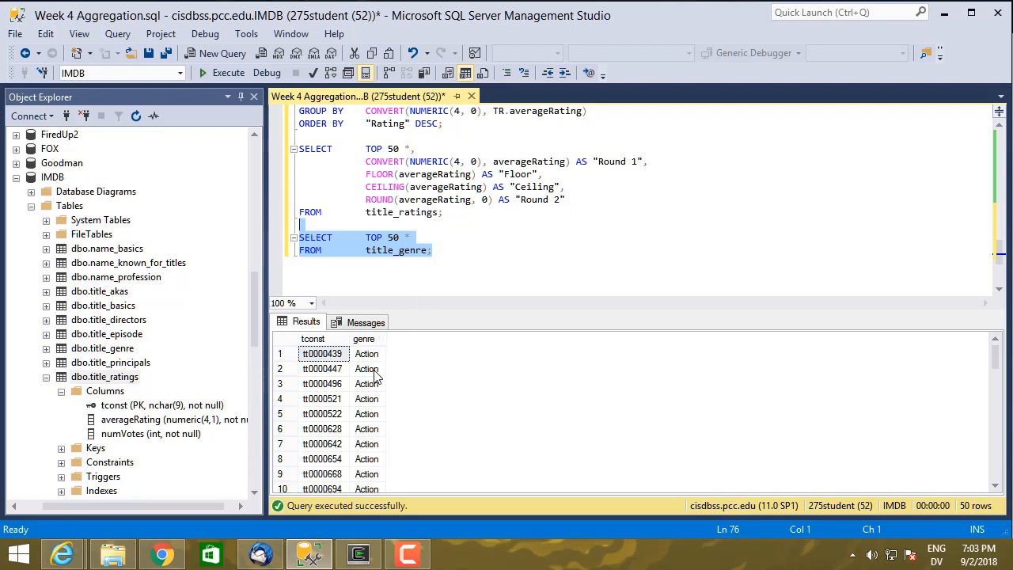
mouse_move(384, 400)
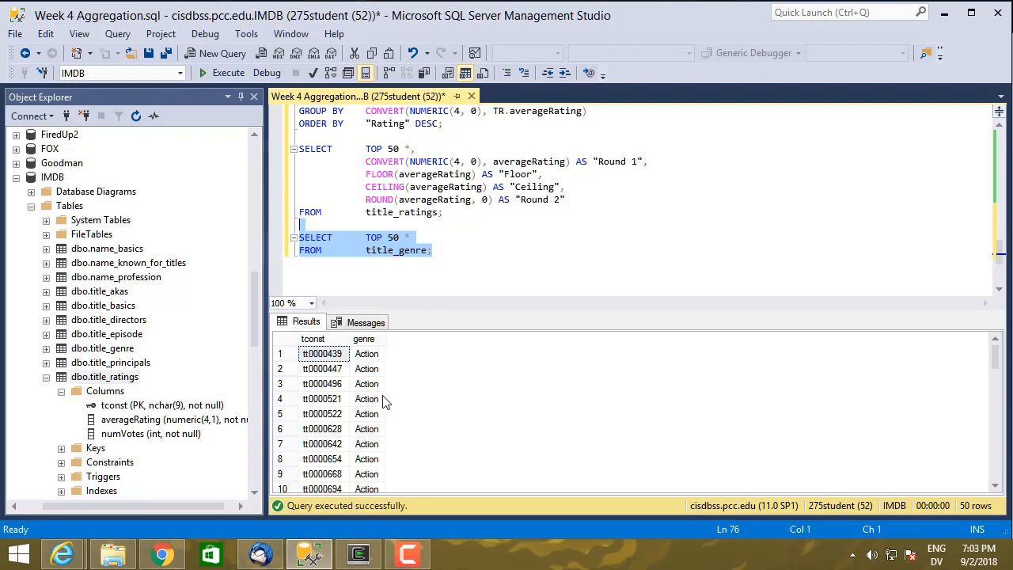
mouse_move(367, 482)
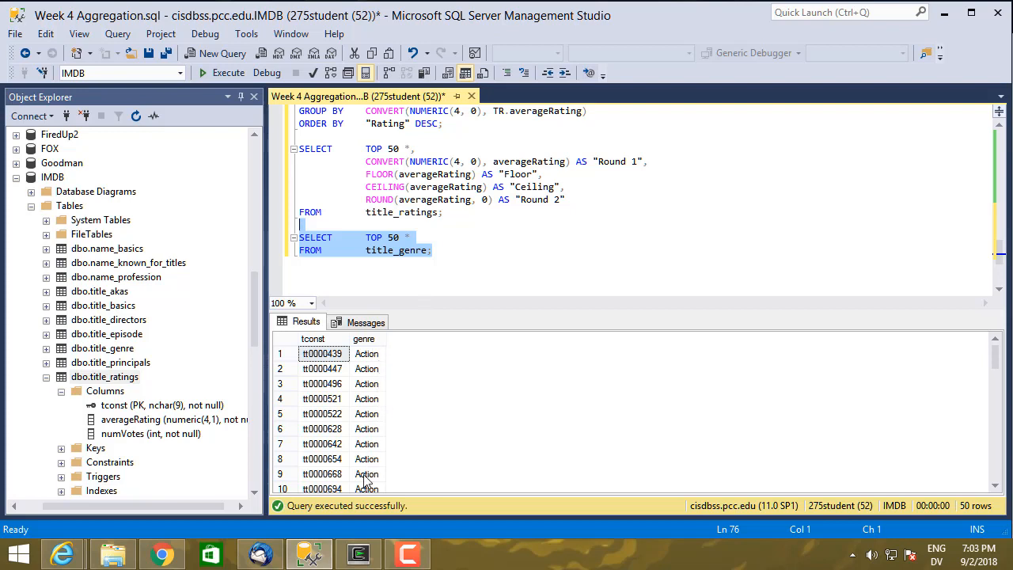
mouse_move(378, 402)
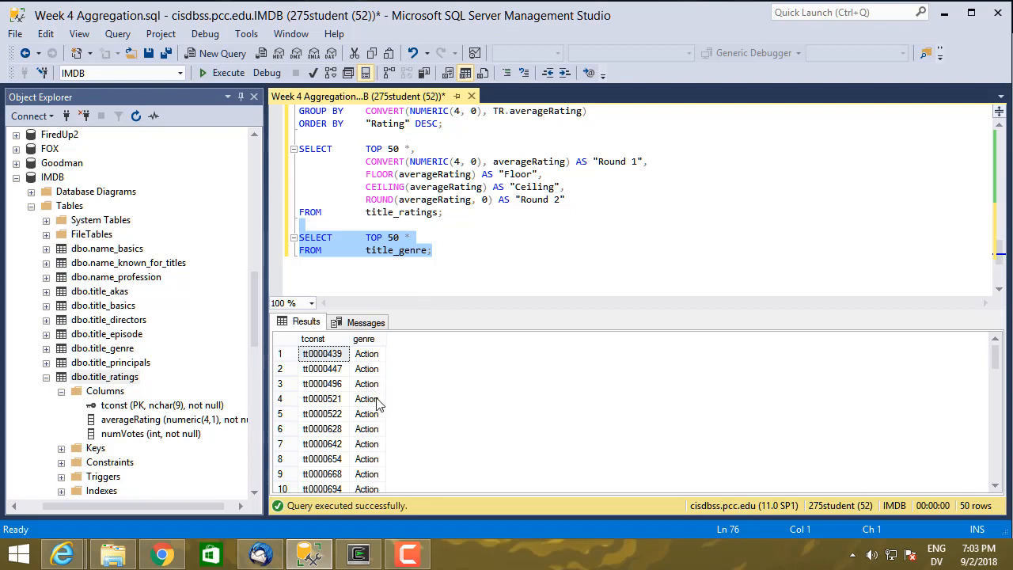
mouse_move(386, 390)
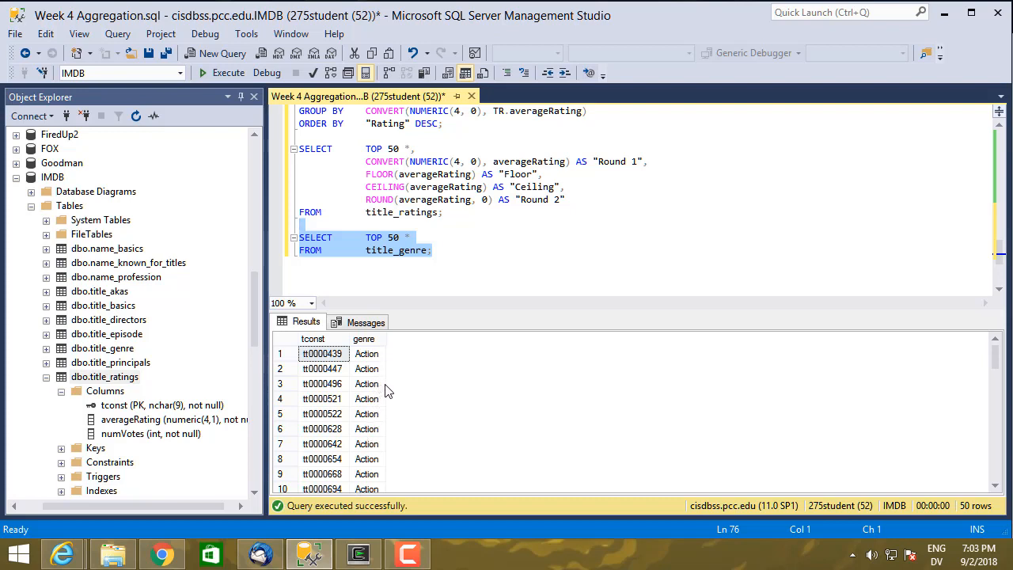
mouse_move(380, 388)
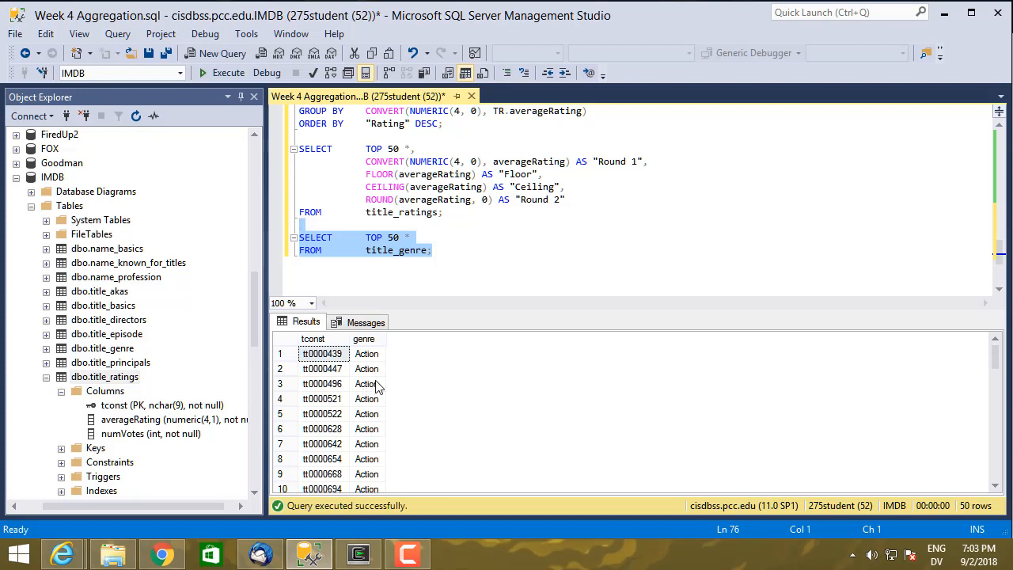
mouse_move(374, 365)
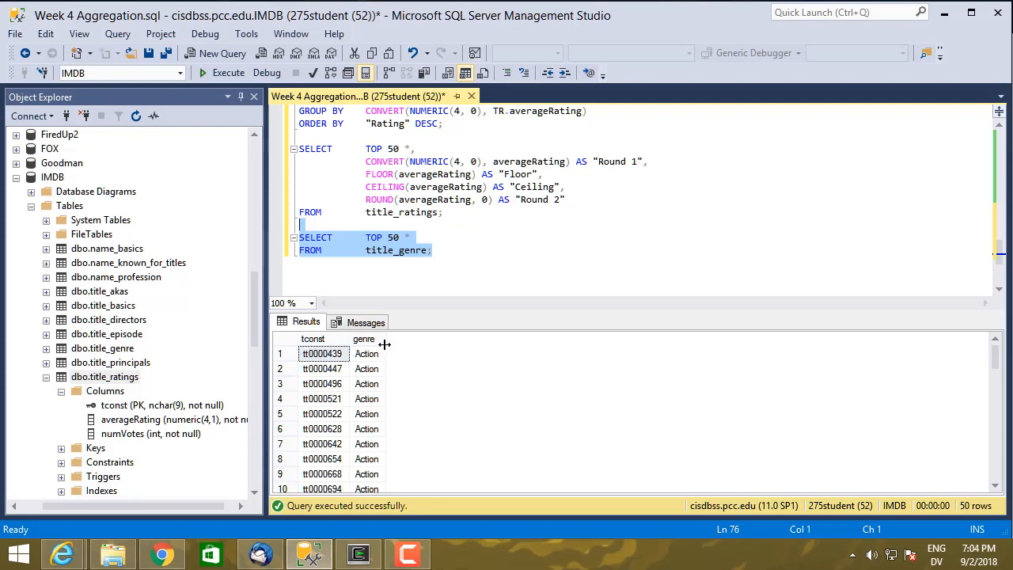
Add GROUP BY genre and ORDER BY COUNT(*) DESC to the title_genre query.
left_click(431, 250)
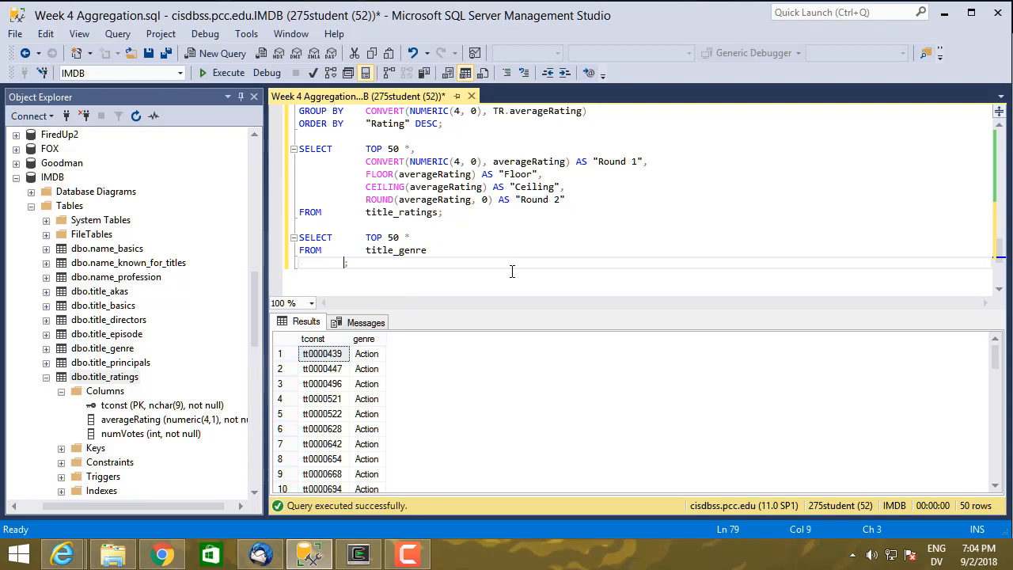
type("GROUP")
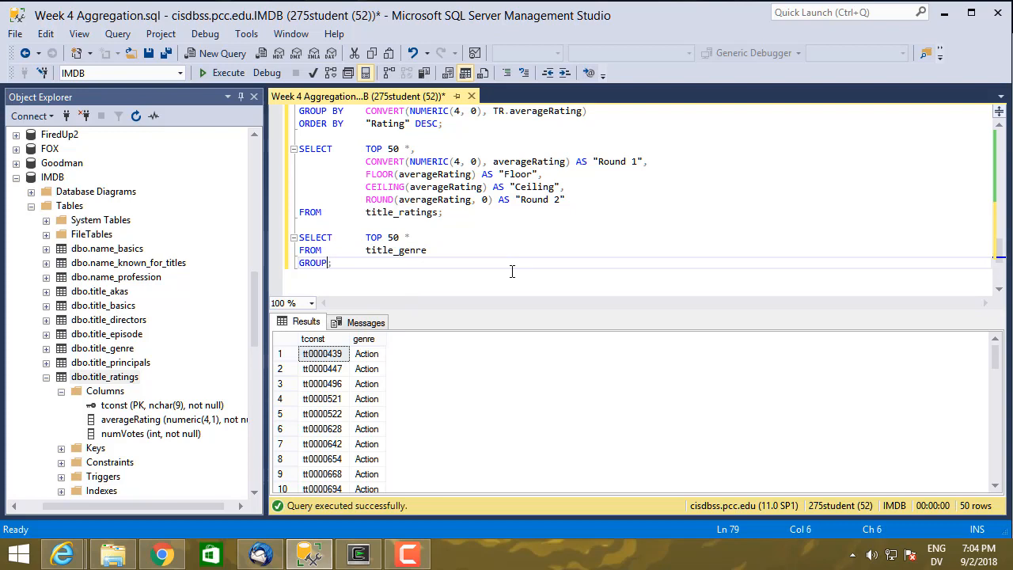
type("BY")
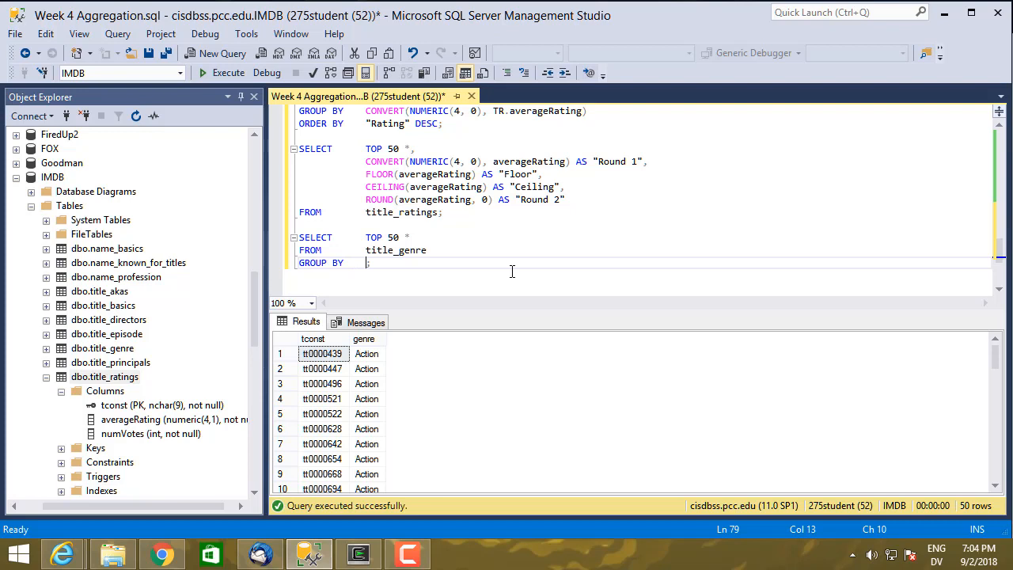
type("genre")
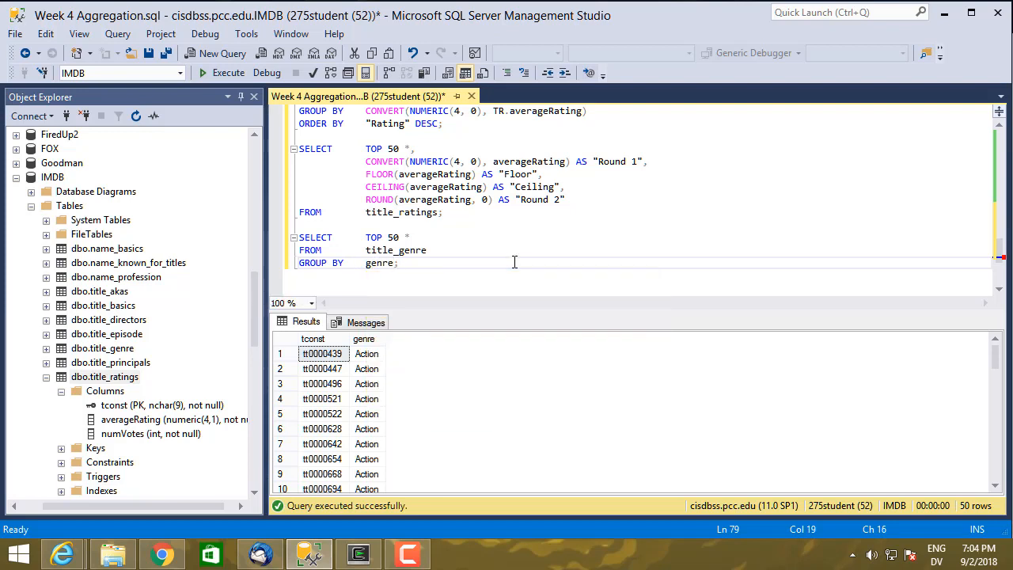
type("ORDER;")
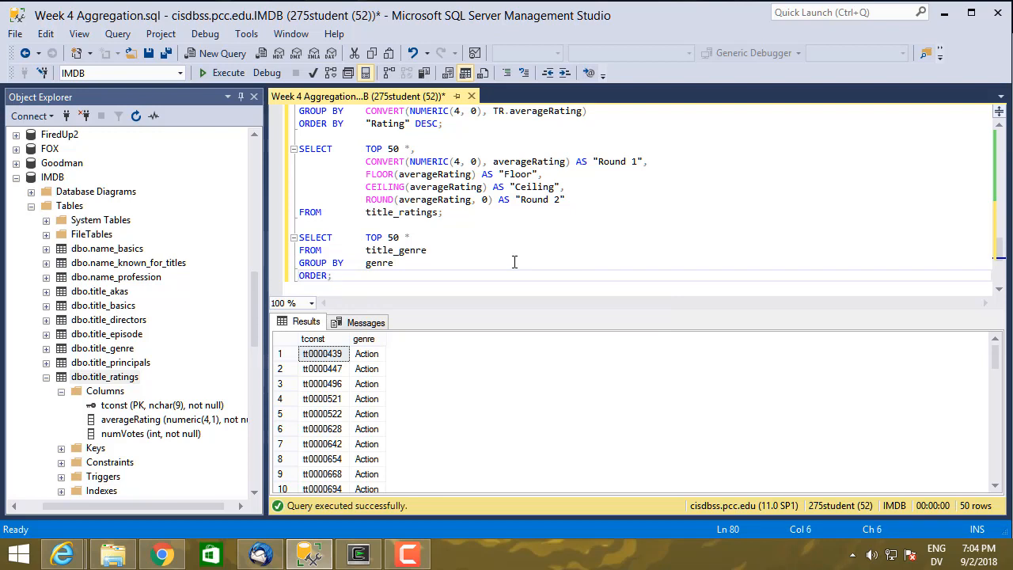
type("BY")
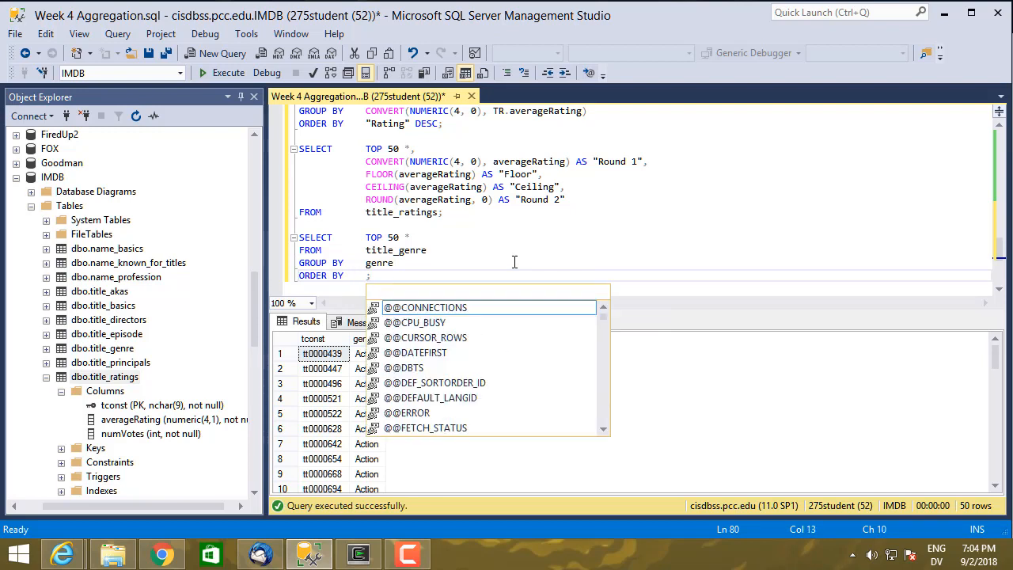
mouse_move(425, 308)
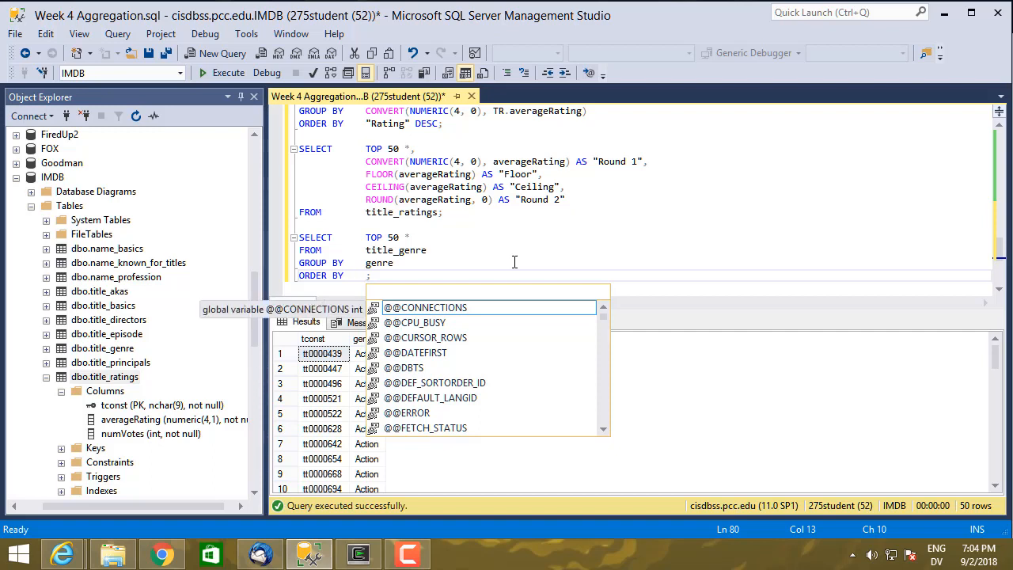
type("COUNT(*")
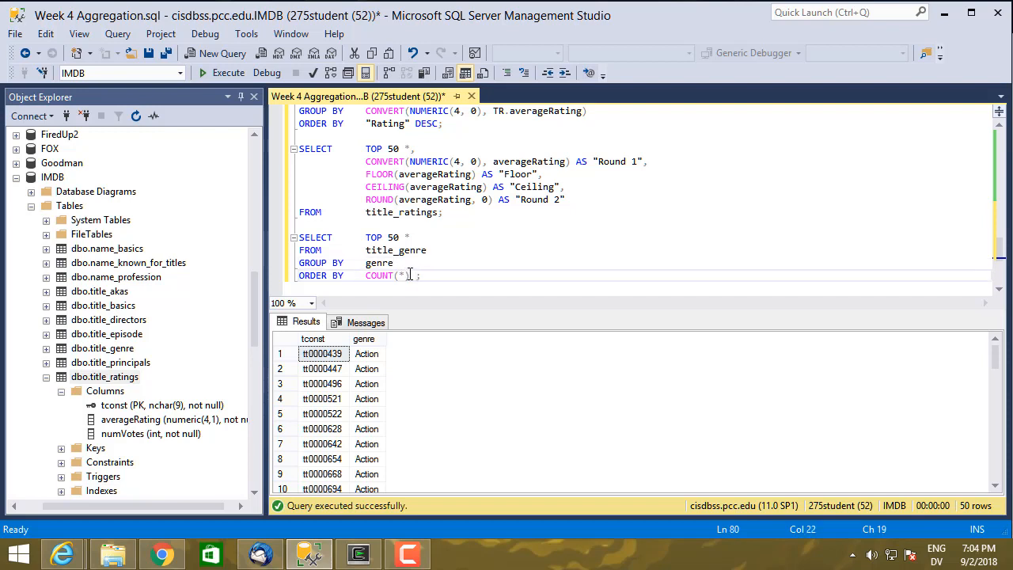
type("DESC")
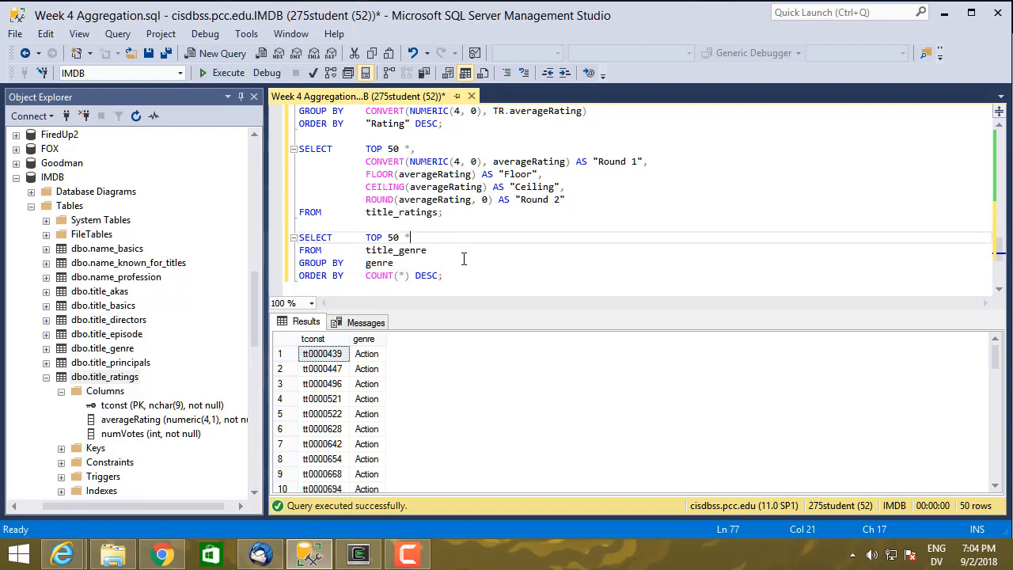
Replace the * with genre and COUNT(*) AS "Number of Shows" in the SELECT list.
key("BackSpace")
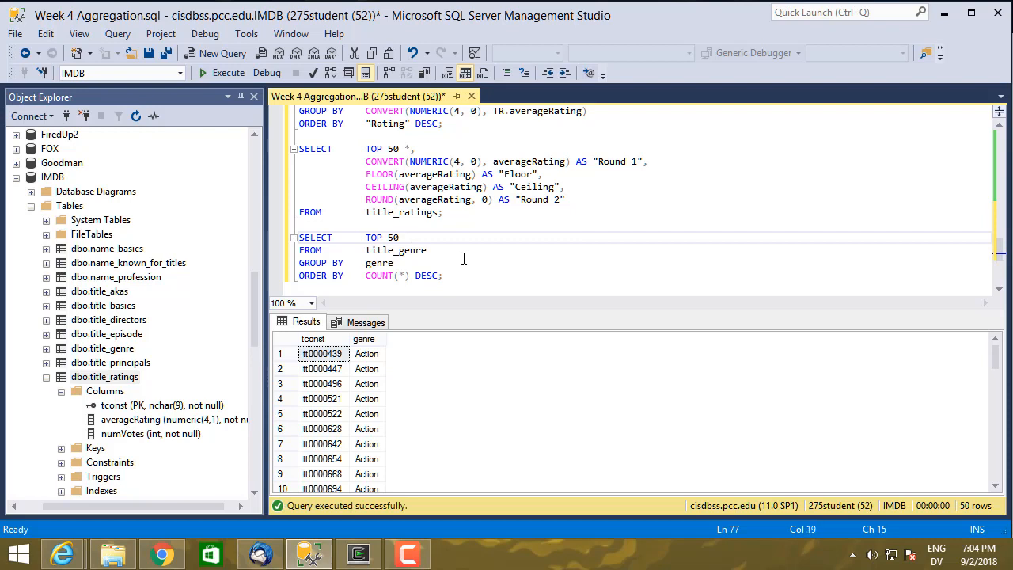
key("enter")
type("genre,")
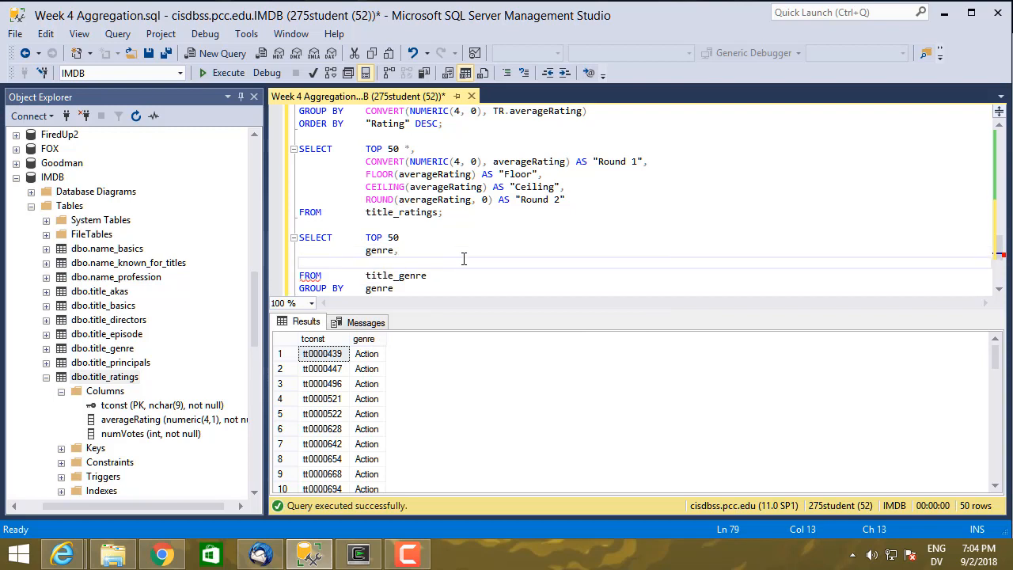
type("COUNT(*)")
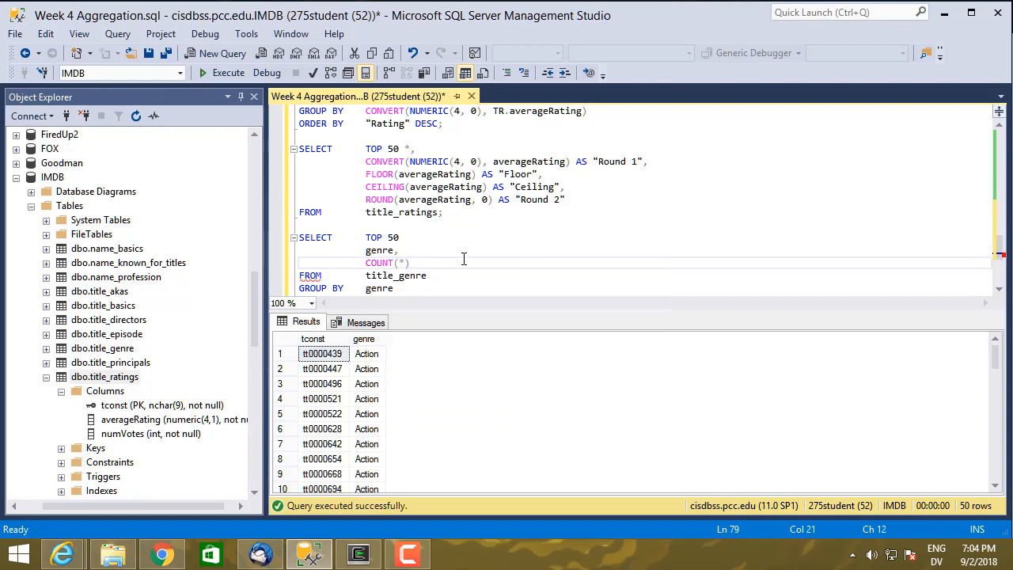
type("AS \"Number of Shows")
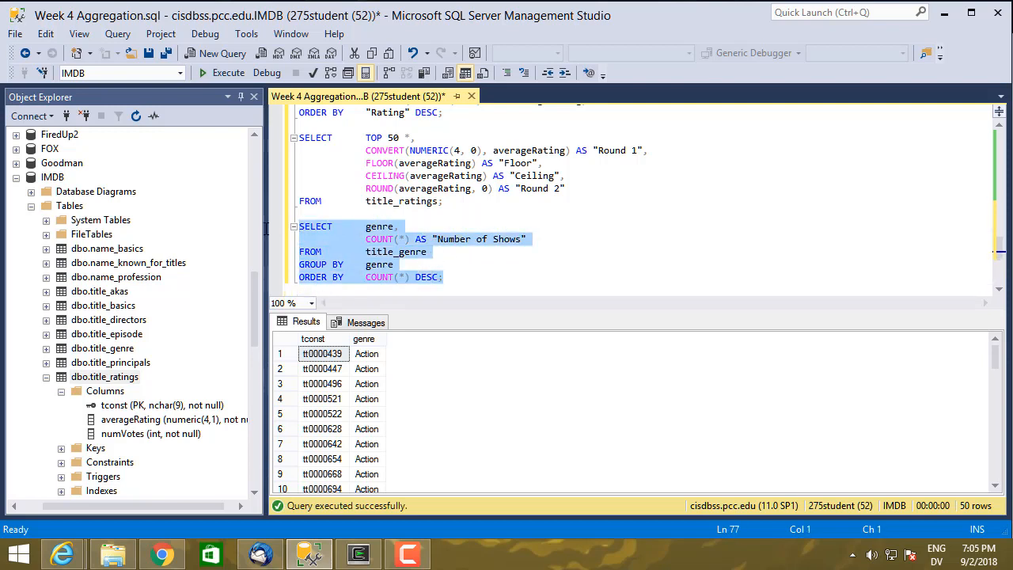
Execute the genre count query and scroll through the 28 genre rows.
left_click(228, 72)
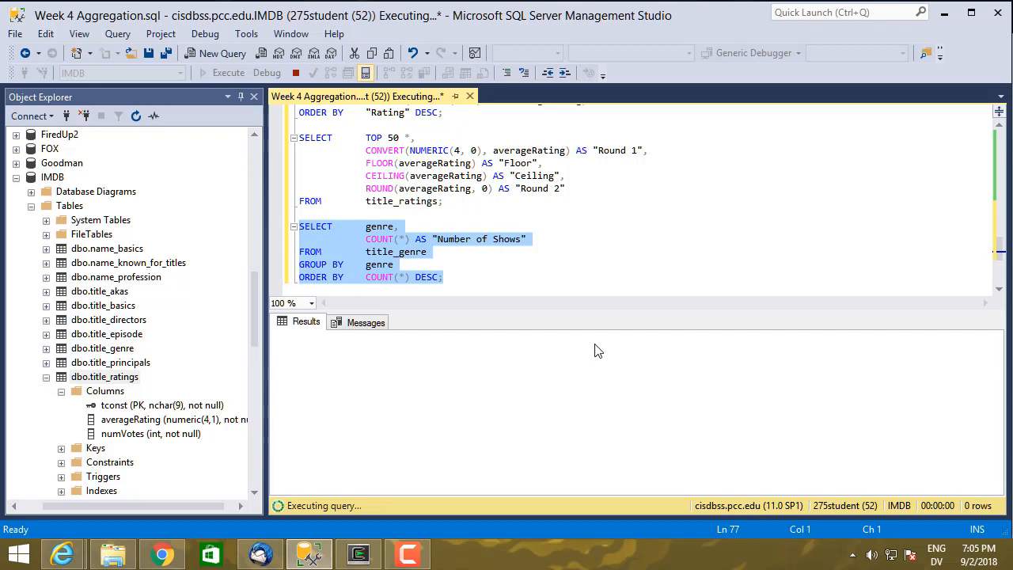
left_click(228, 72)
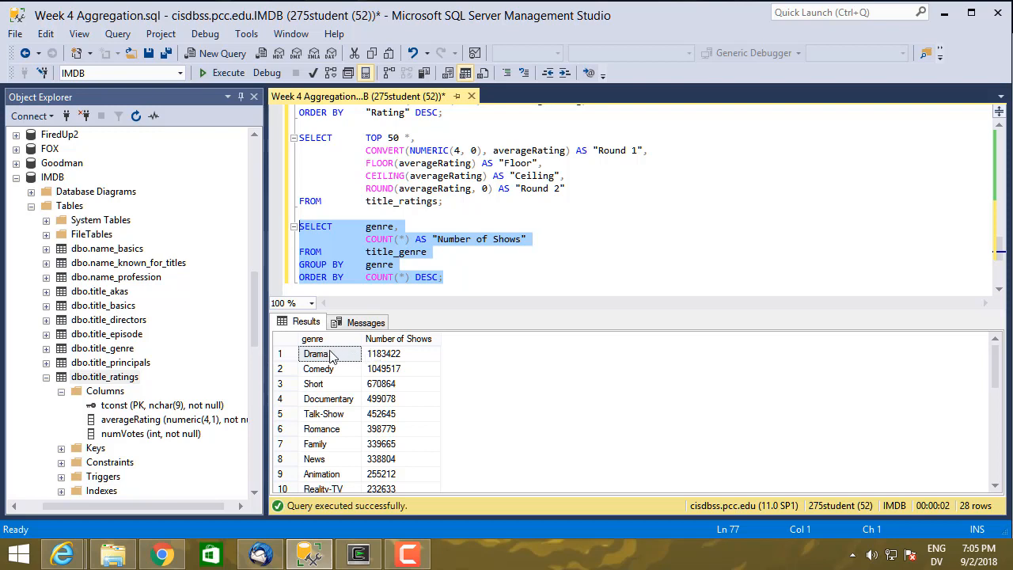
mouse_move(370, 358)
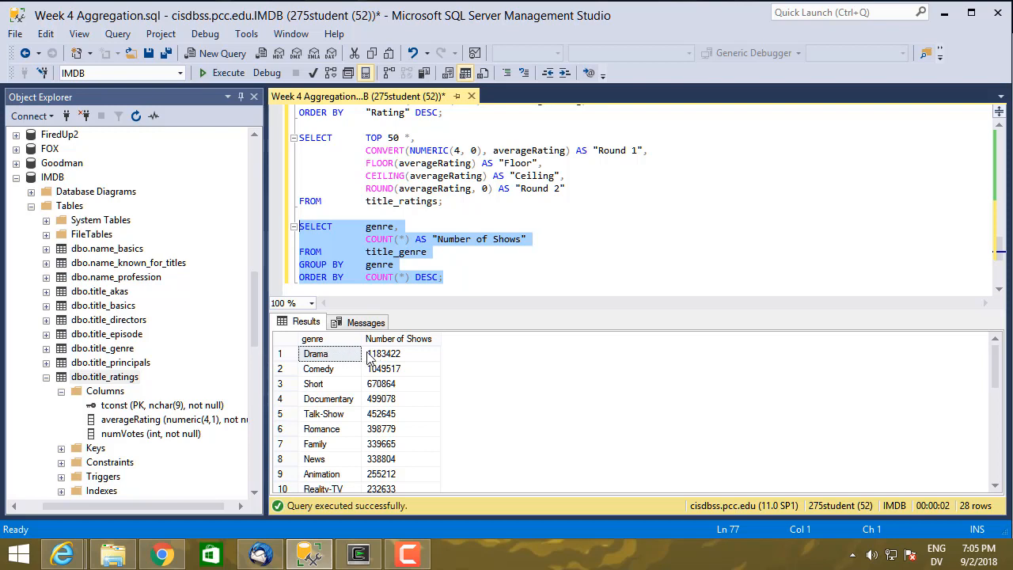
mouse_move(365, 368)
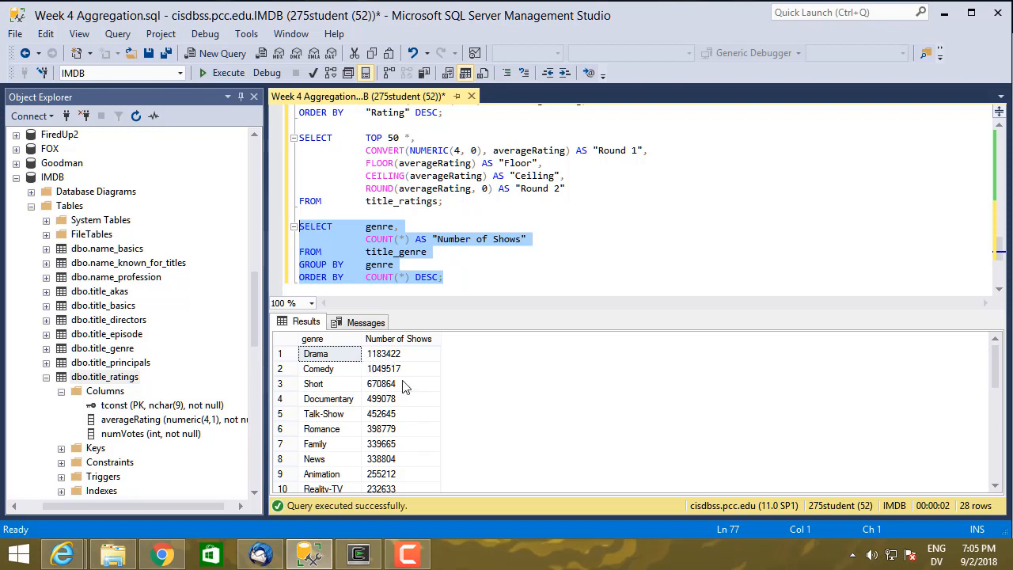
mouse_move(388, 398)
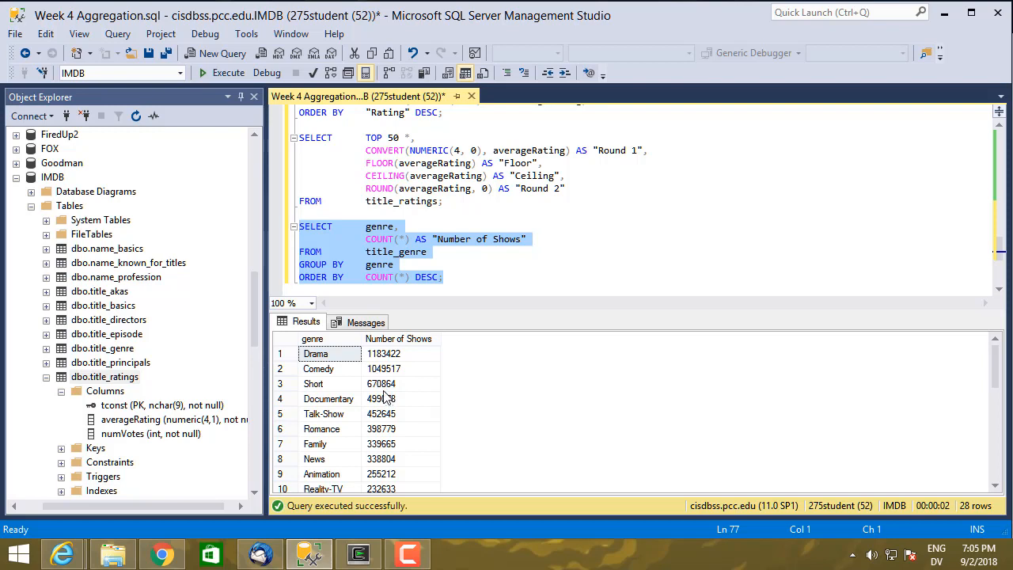
mouse_move(417, 428)
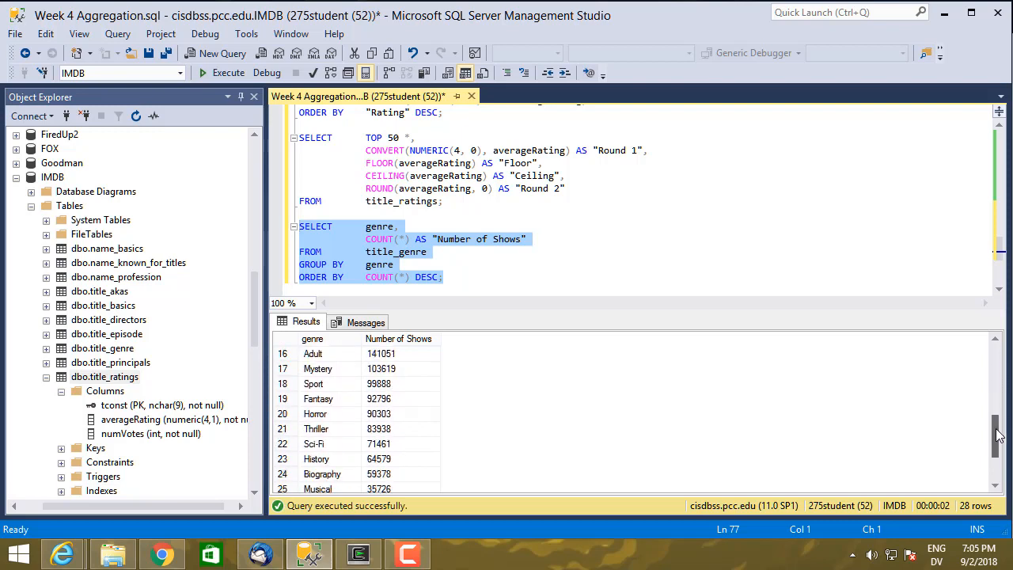
scroll("down", 3)
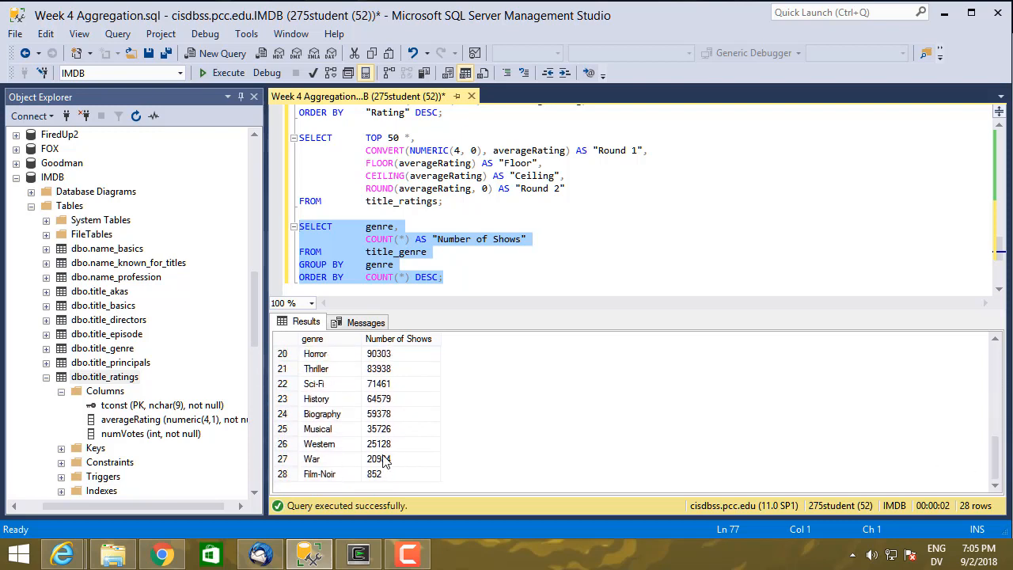
mouse_move(360, 476)
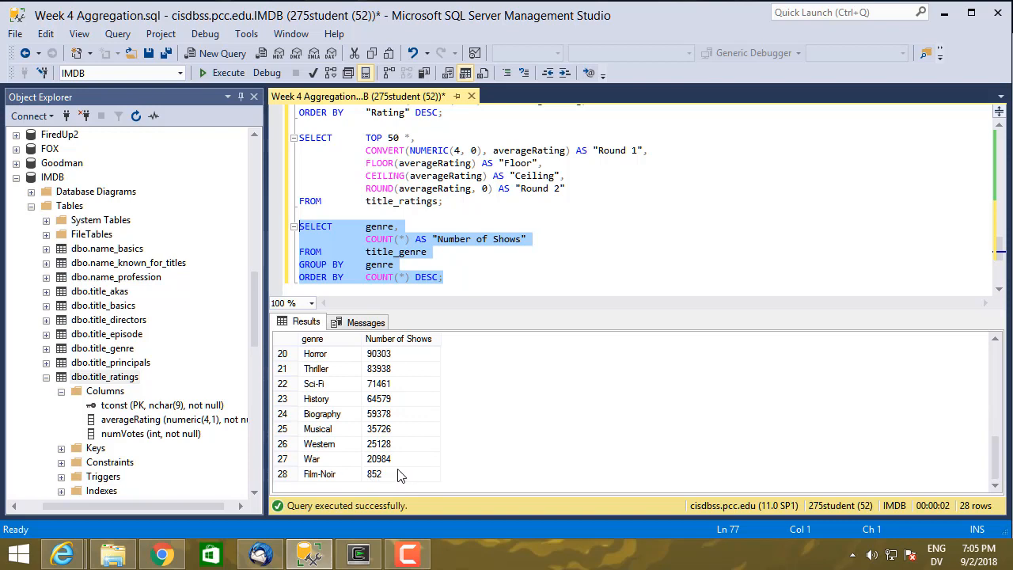
mouse_move(984, 426)
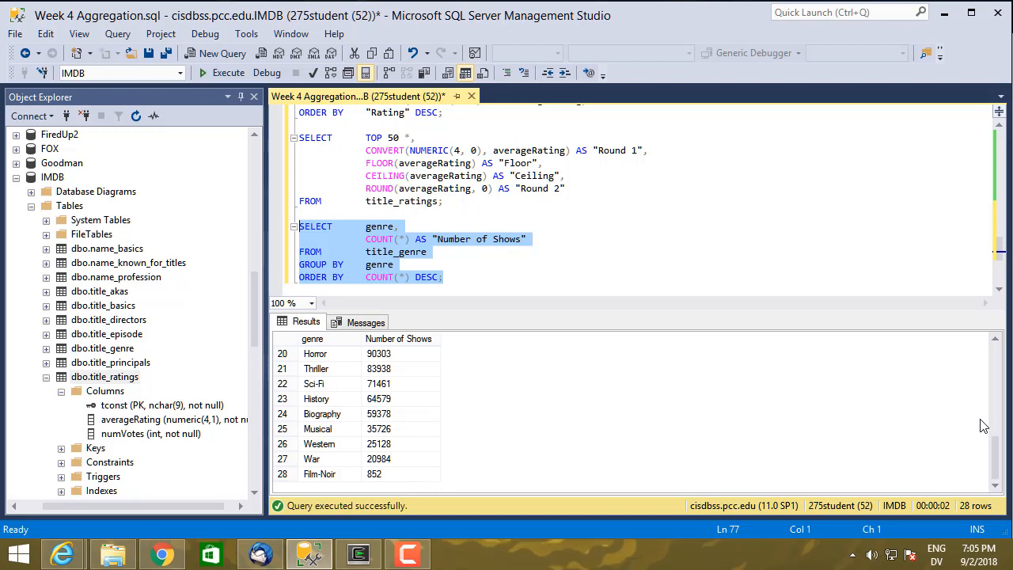
mouse_move(960, 423)
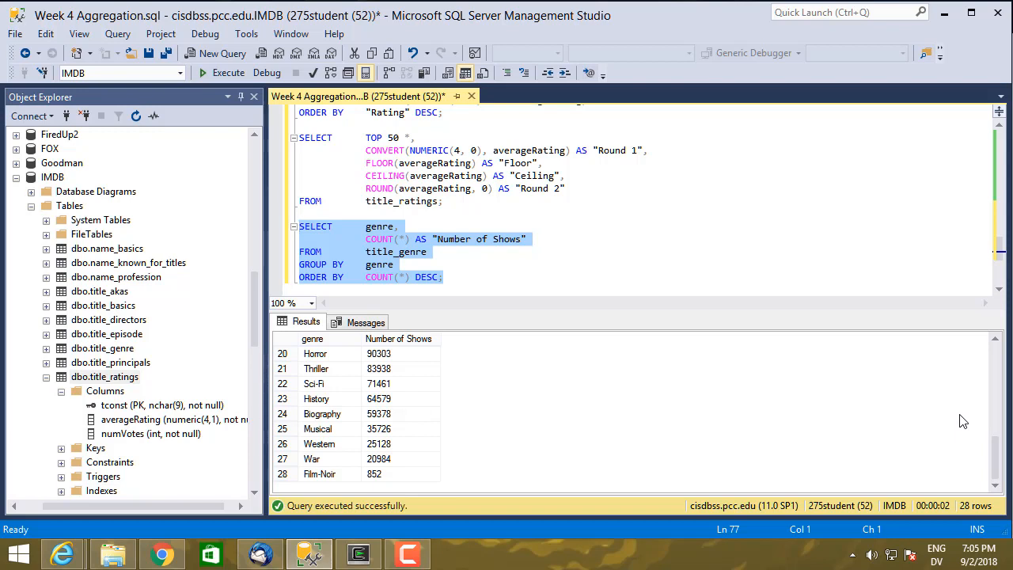
Add WHERE COUNT(*) > 100000 on a new line after title_genre.
left_click(428, 252)
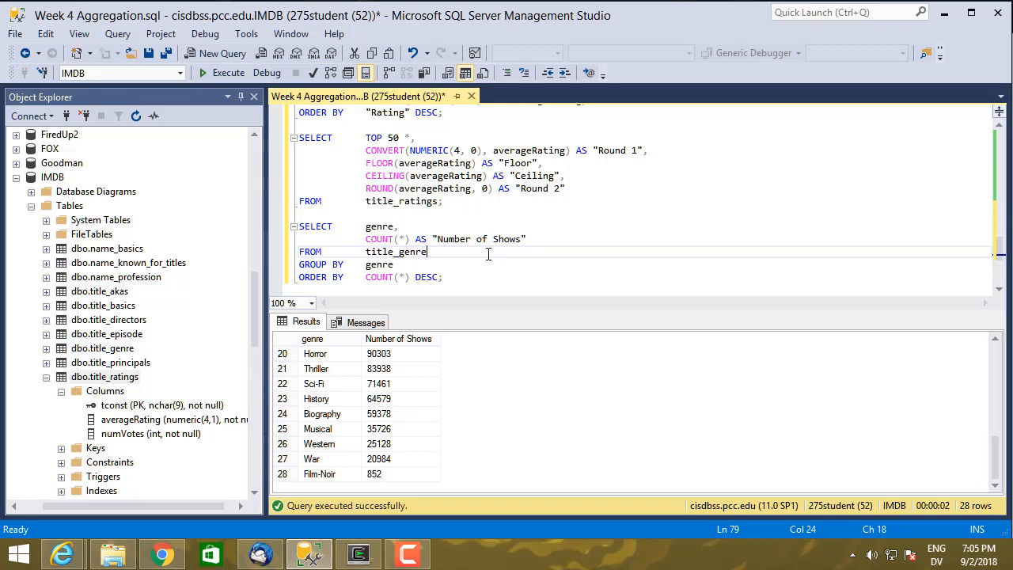
type("WHERE       COUNT(*) > 100000")
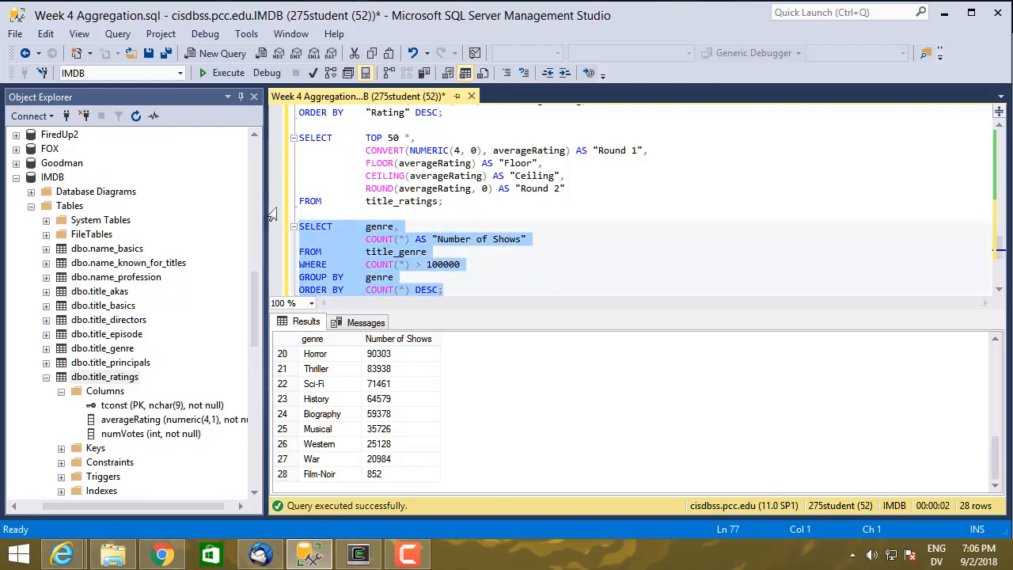
Execute the query, producing the Msg 147 aggregate-in-WHERE error.
left_click(228, 72)
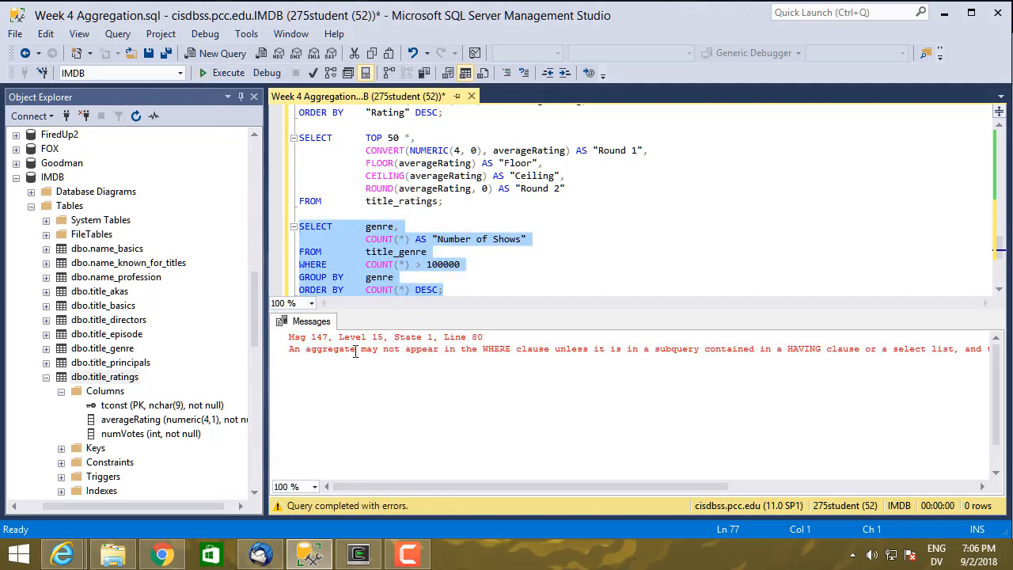
mouse_move(522, 351)
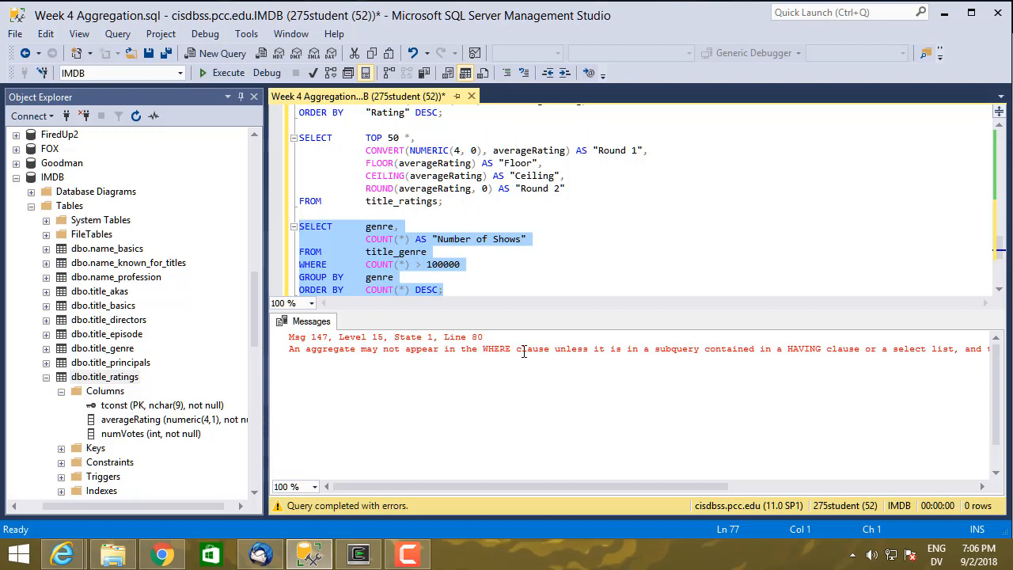
mouse_move(661, 356)
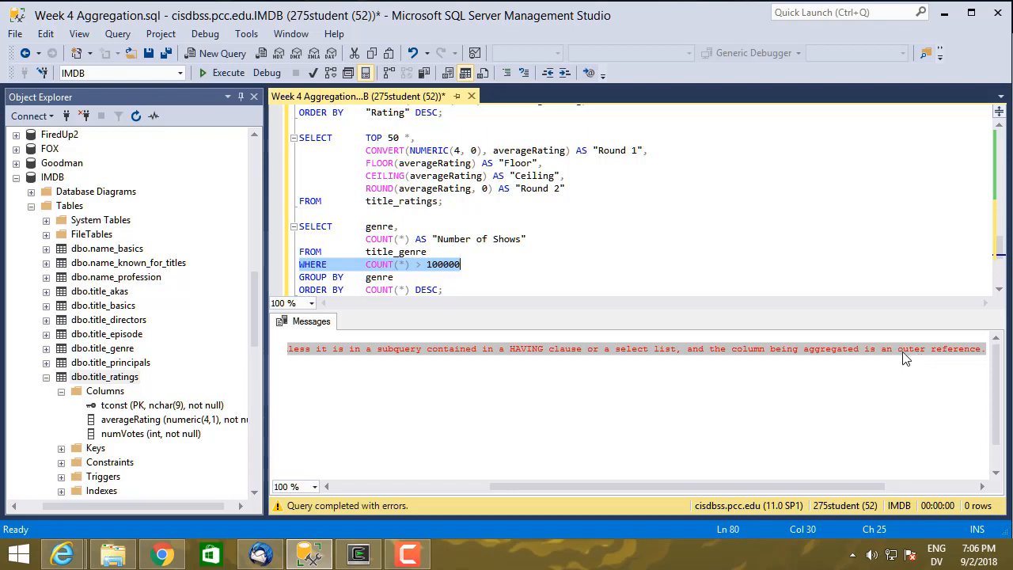
mouse_move(821, 357)
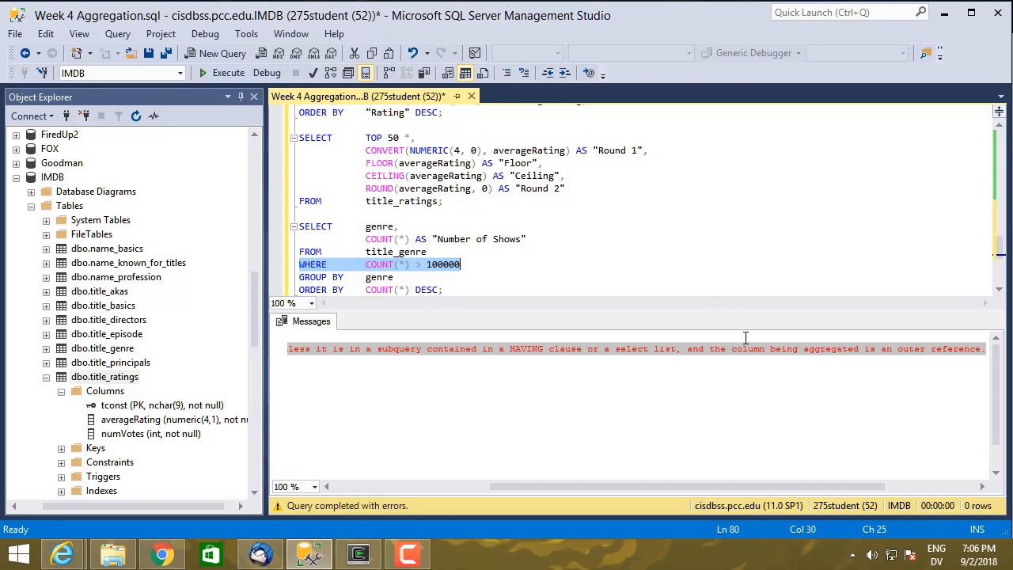
mouse_move(411, 267)
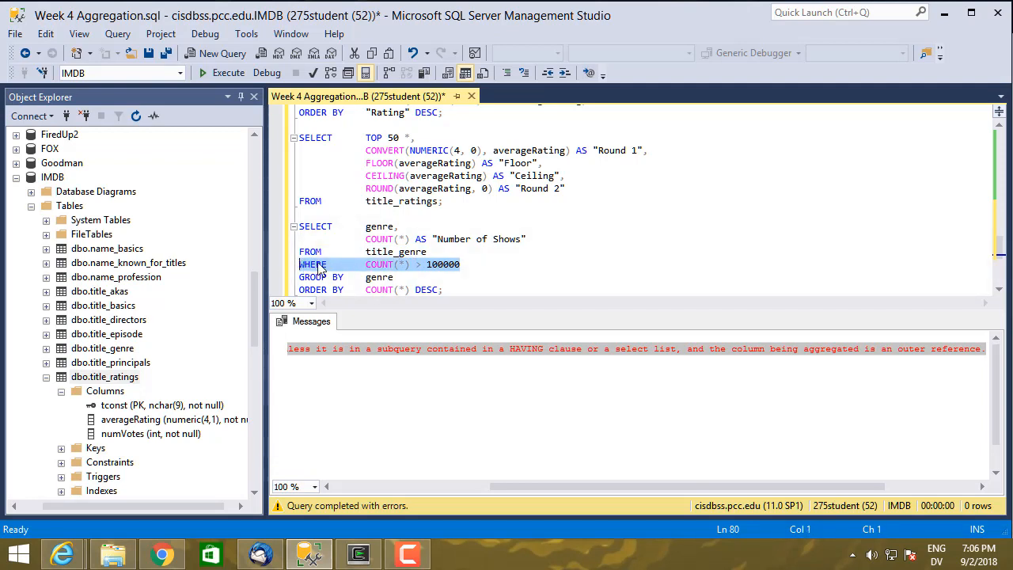
mouse_move(395, 251)
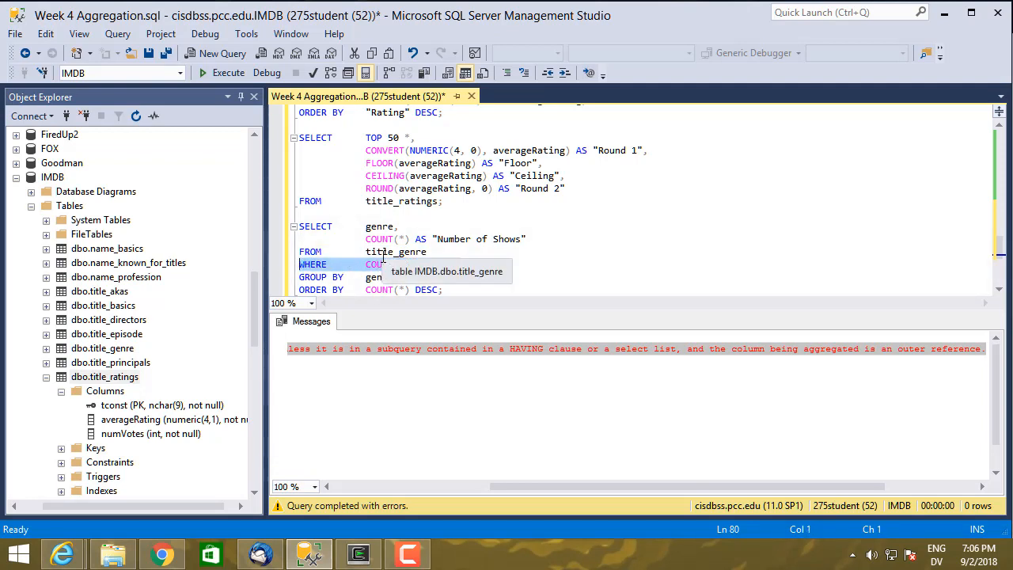
type("COUNT(*) > 100000")
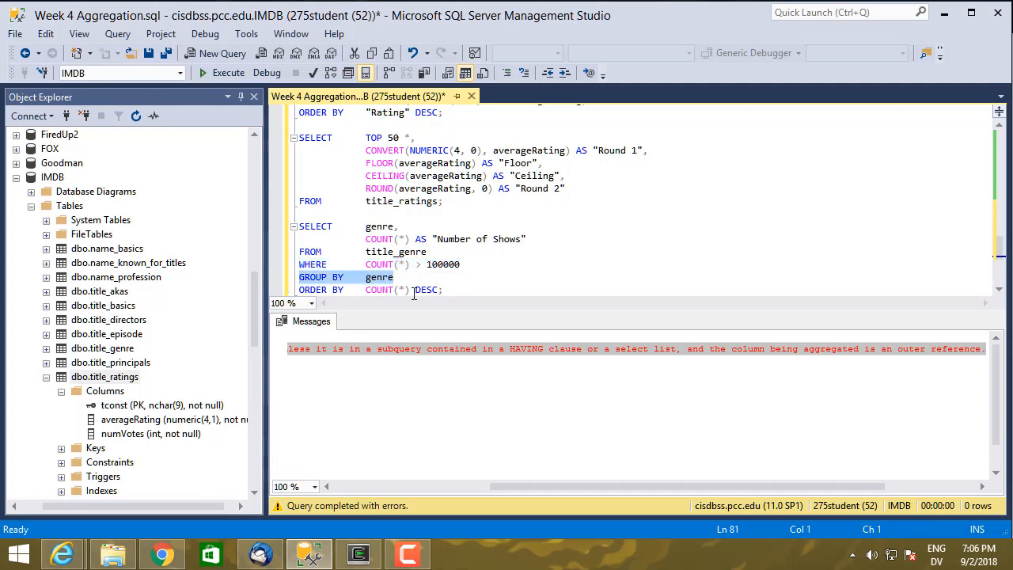
mouse_move(412, 293)
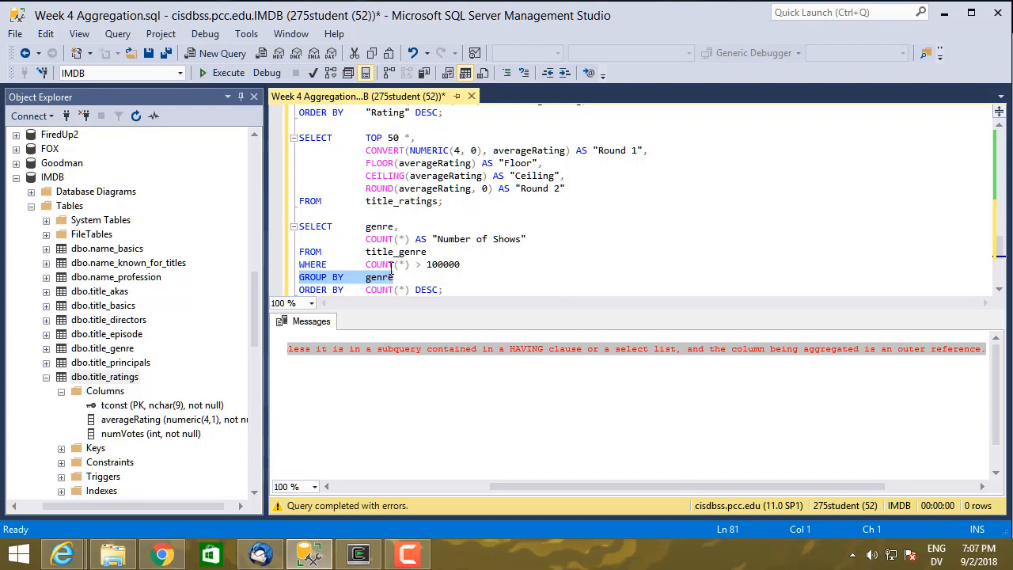
mouse_move(379, 277)
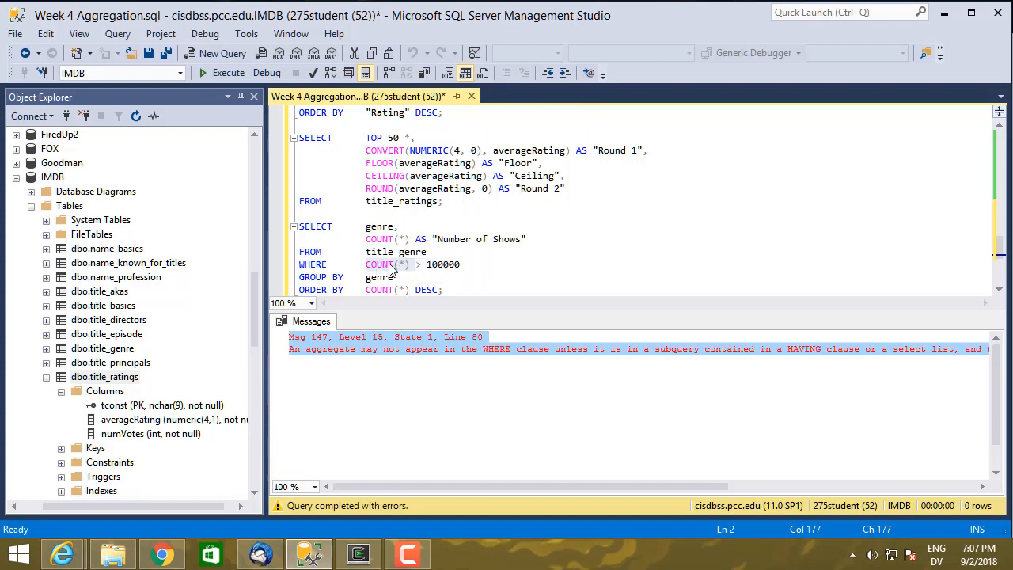
mouse_move(400, 269)
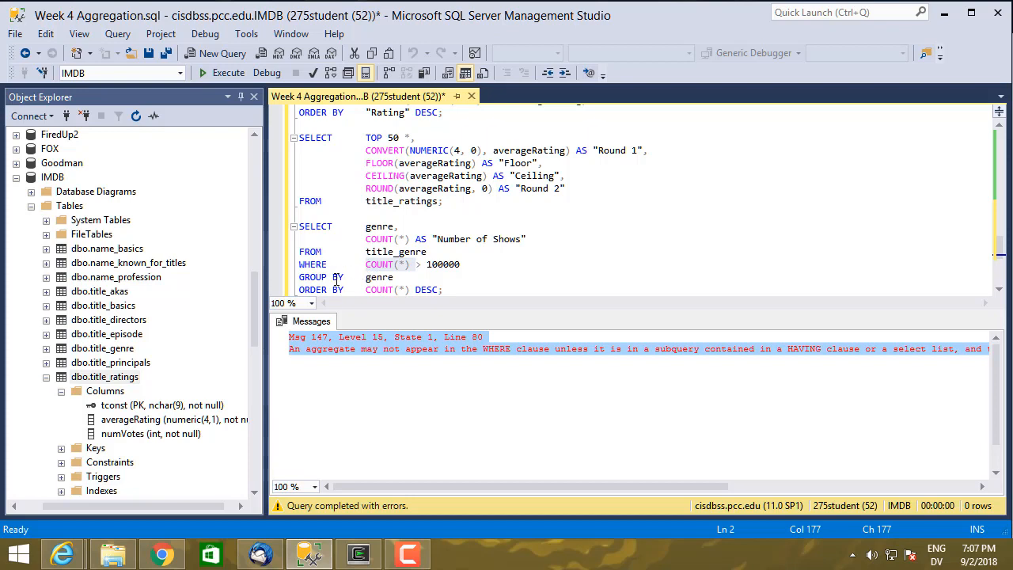
mouse_move(344, 265)
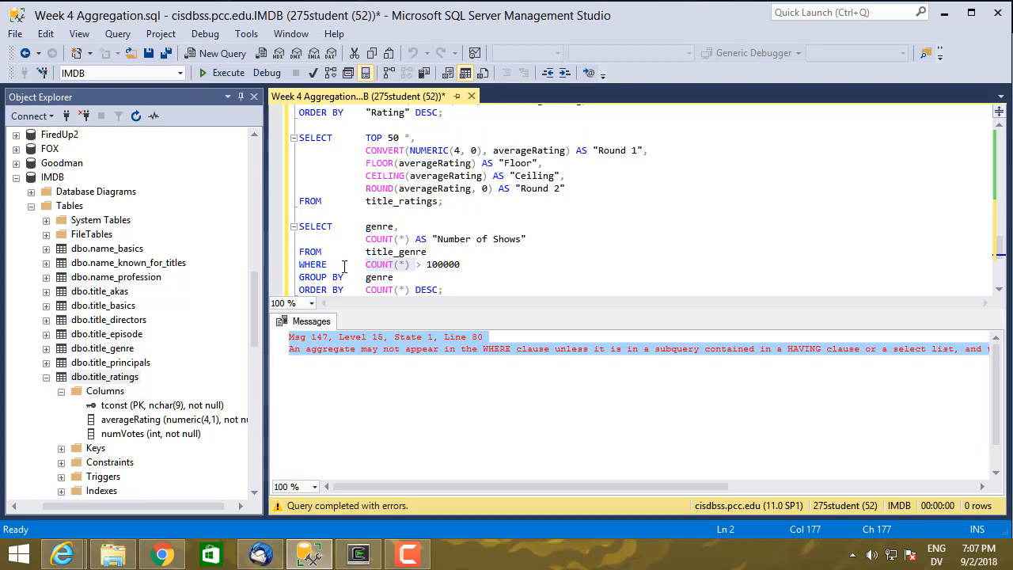
mouse_move(339, 264)
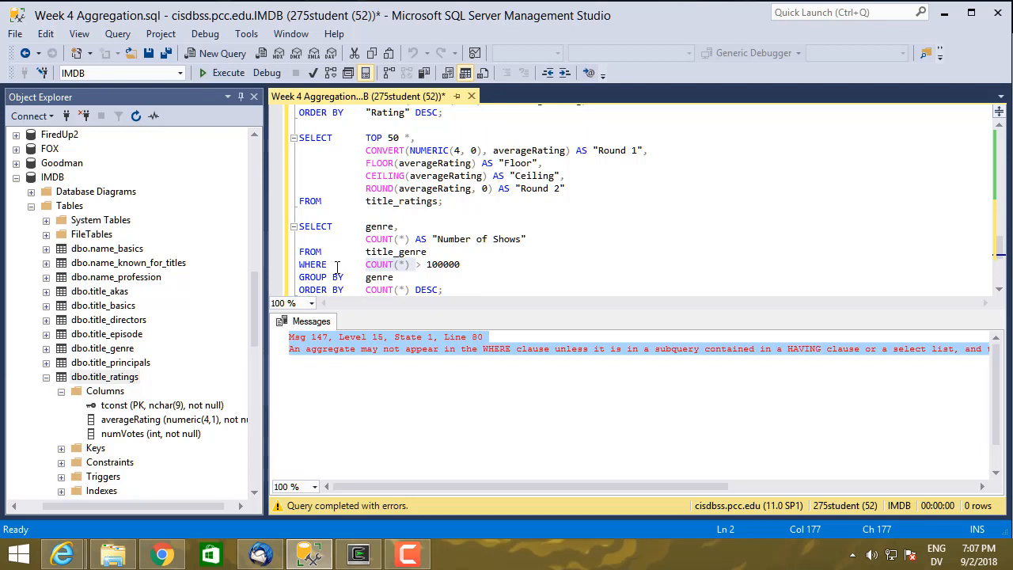
mouse_move(349, 269)
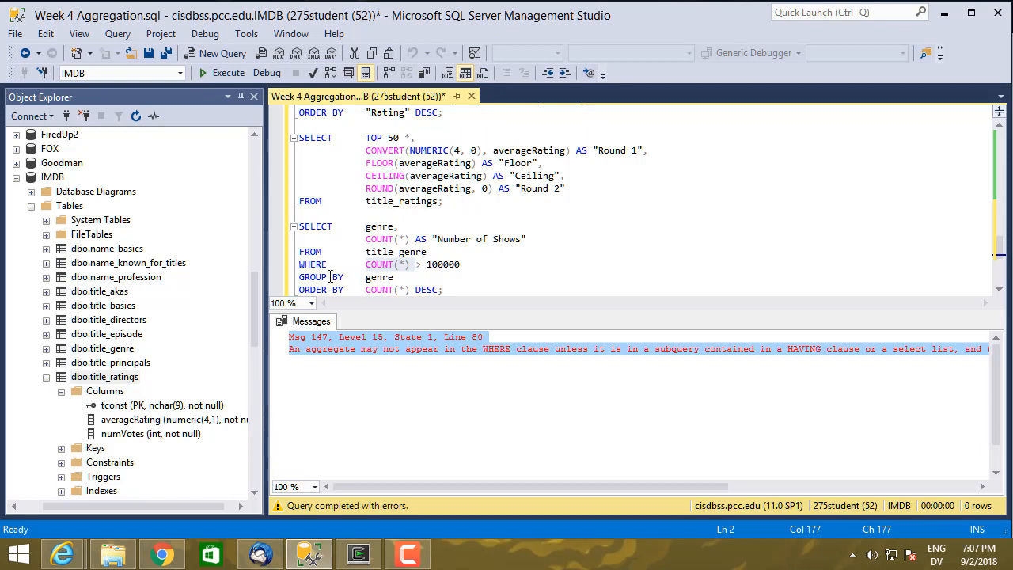
mouse_move(331, 264)
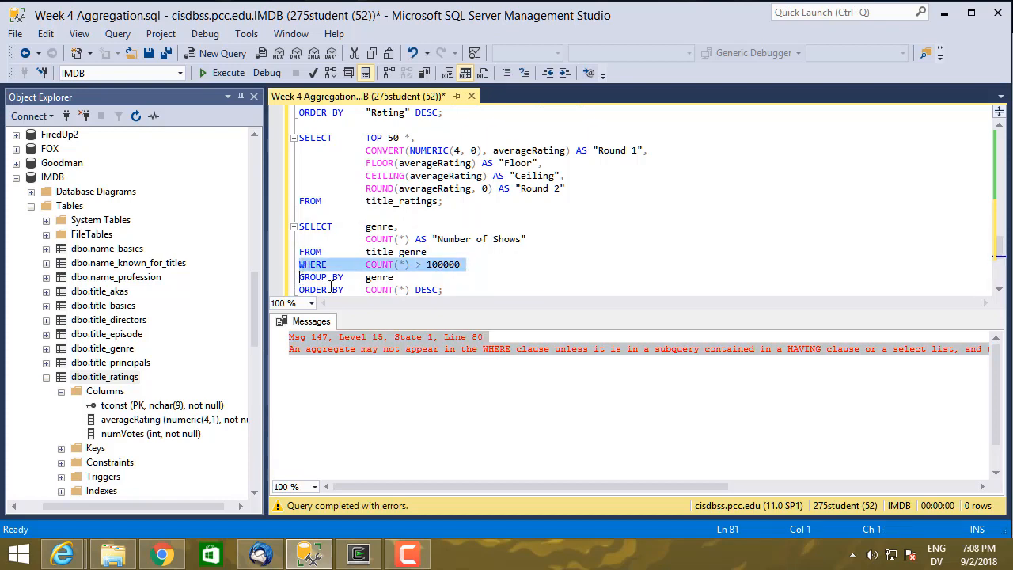
Move the count condition below GROUP BY genre as HAVING COUNT(*) > 100000.
key("Delete")
type("HAVING      COUNT(*) > 100000")
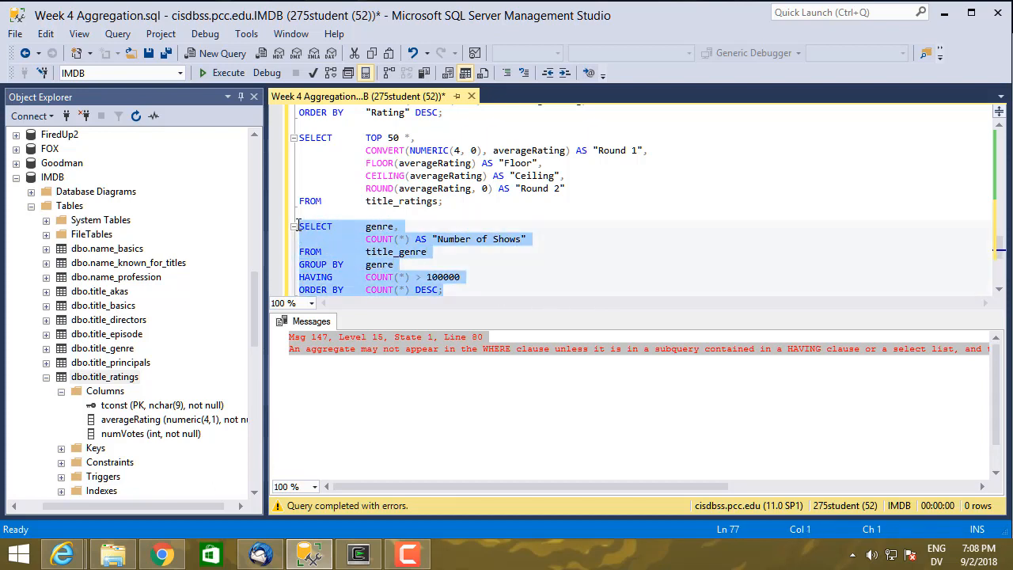
Execute the HAVING query and scroll through the 17 genre results.
left_click(228, 72)
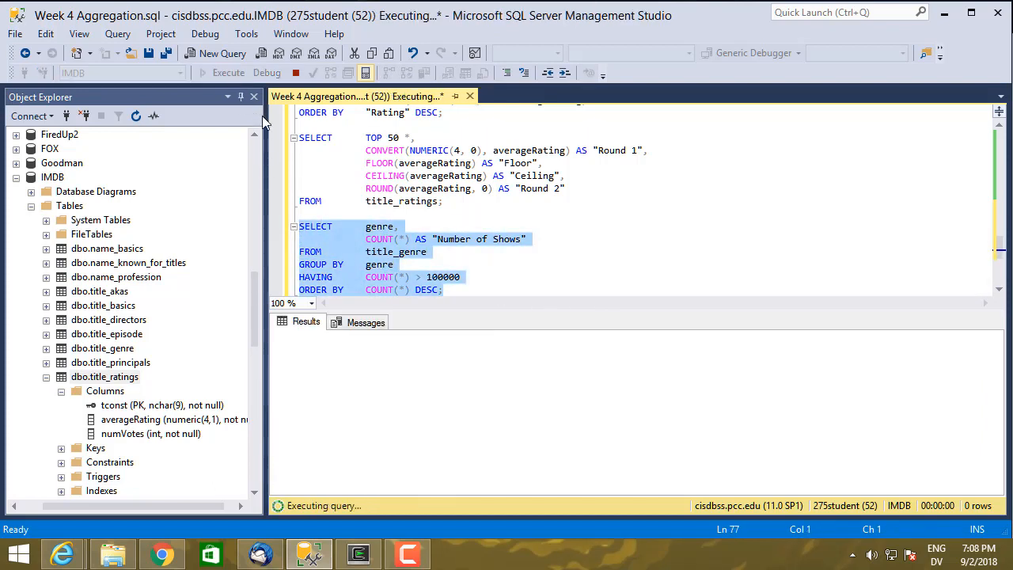
left_click(228, 72)
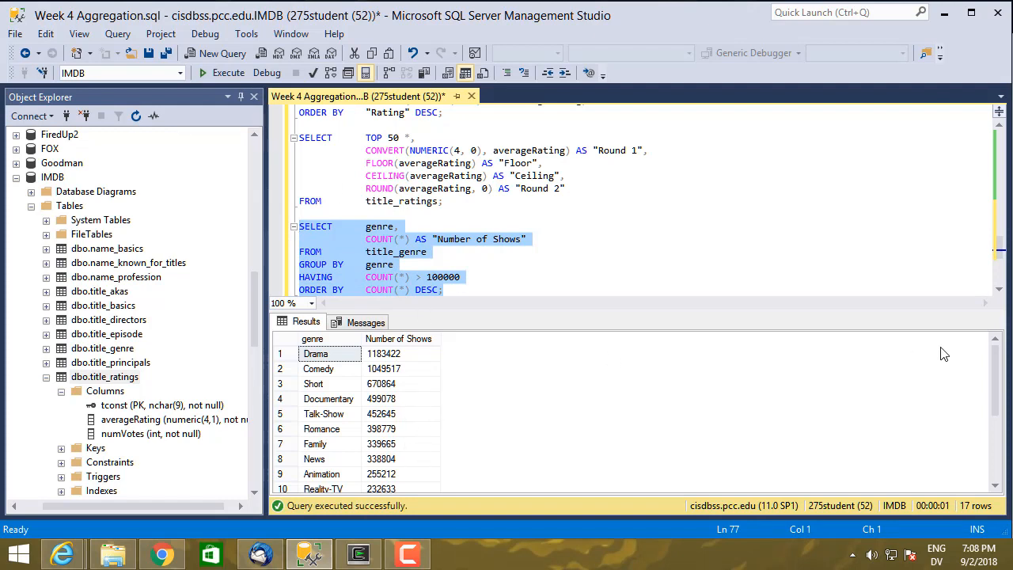
scroll("down", 3)
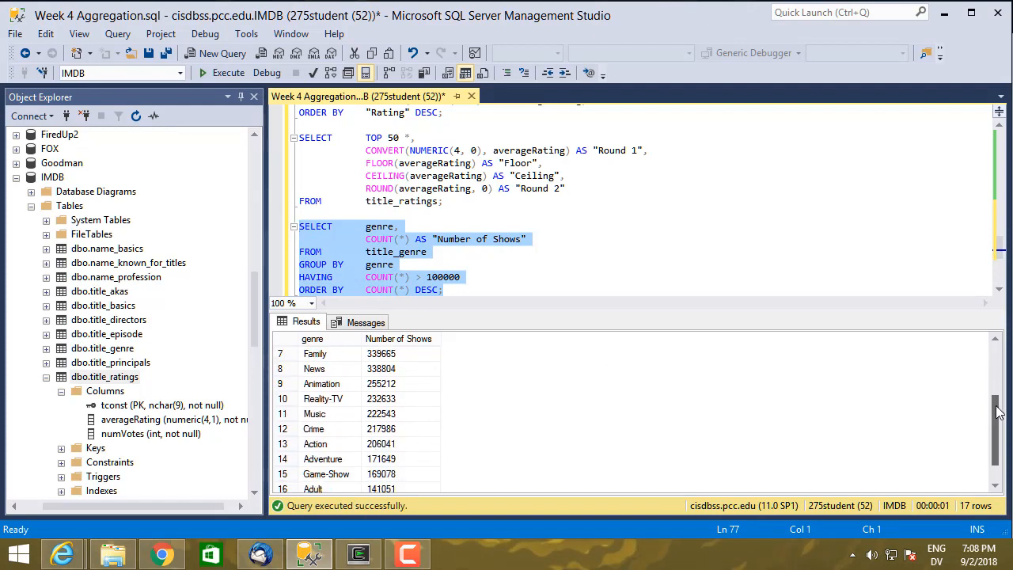
scroll("down", 3)
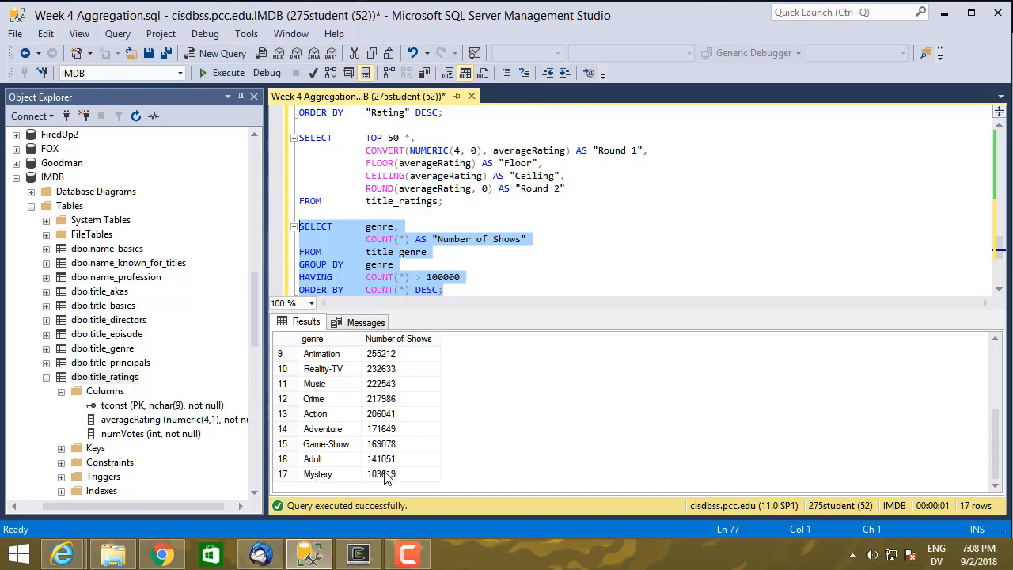
mouse_move(411, 478)
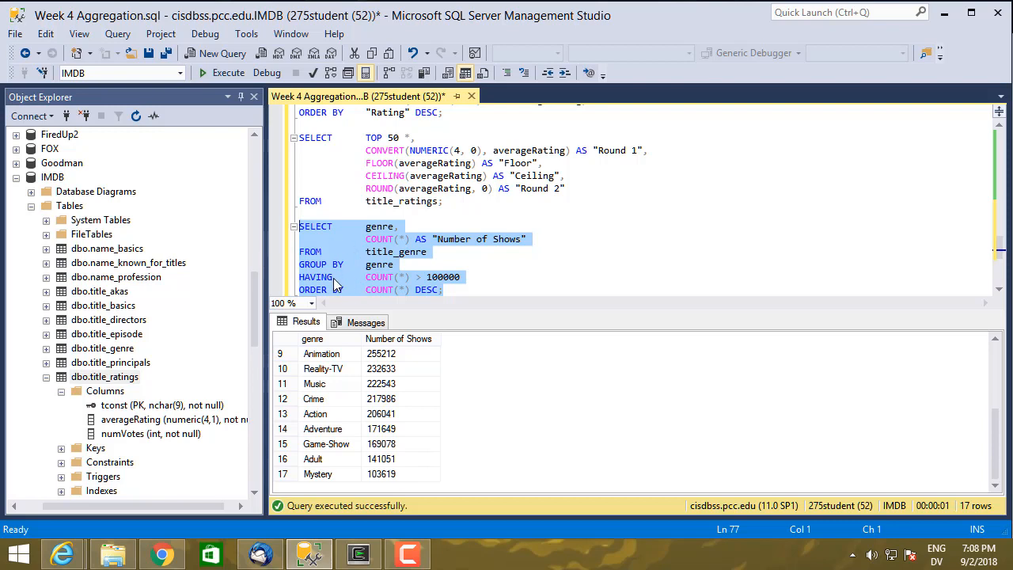
mouse_move(352, 263)
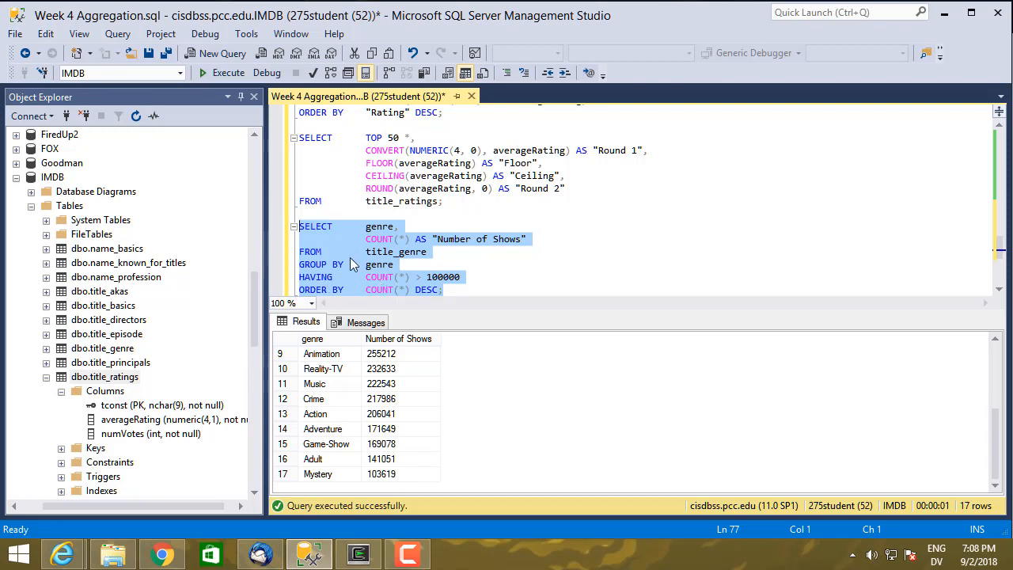
mouse_move(435, 288)
type("AN")
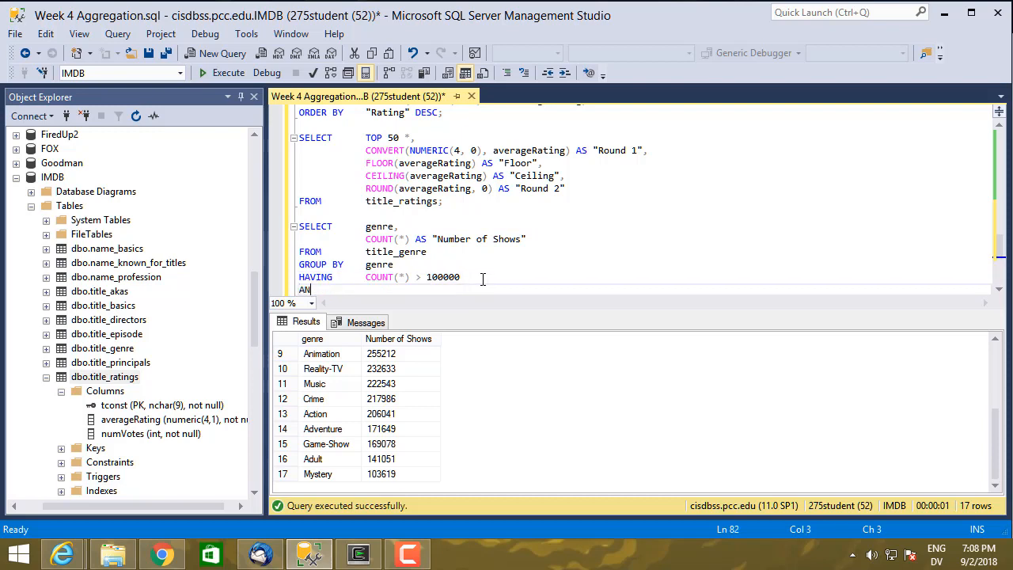
Add AND genre LIKE '[A-M]%' to the HAVING clause.
type("D")
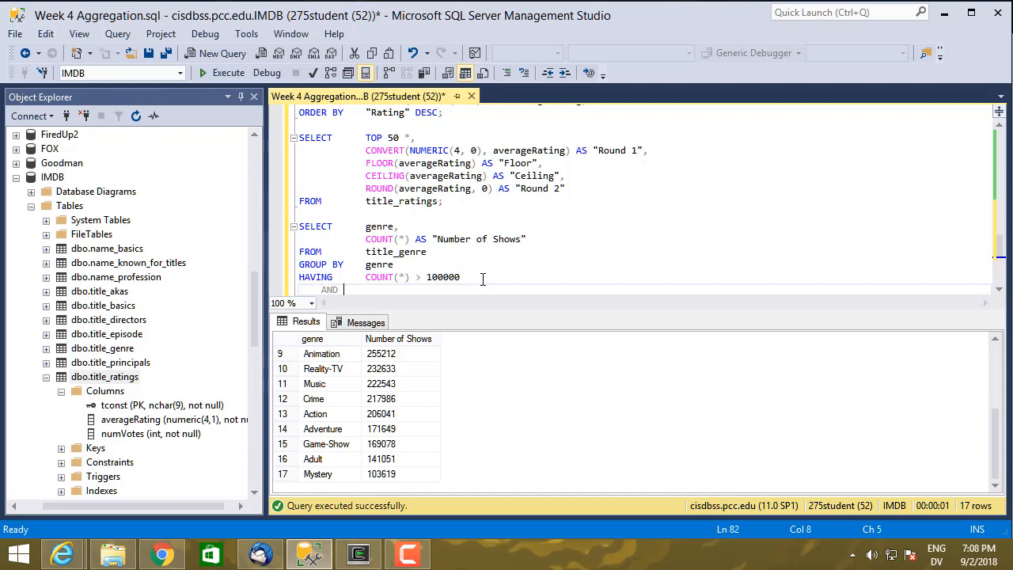
type("g")
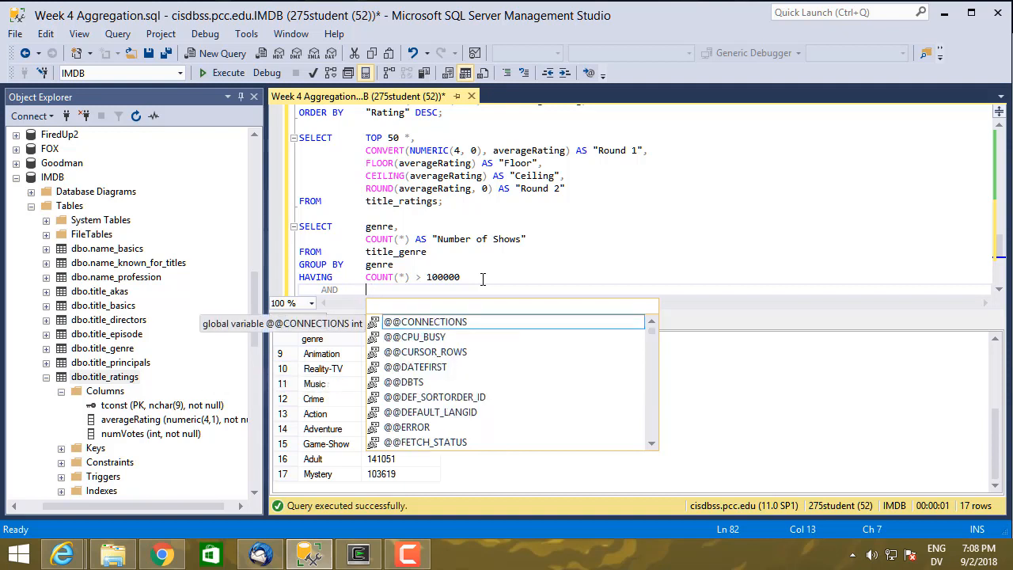
type("gen")
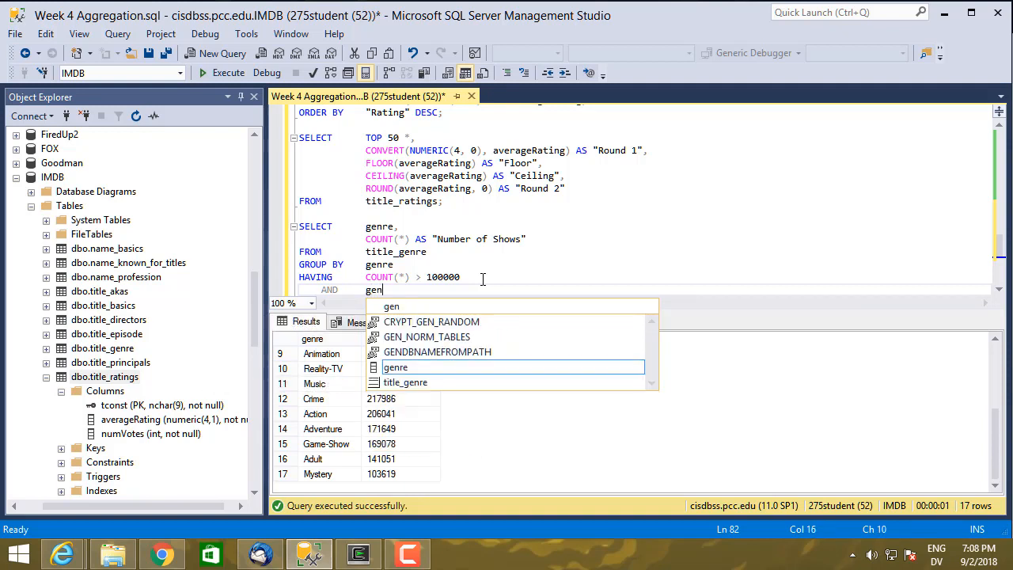
type("re LIKE '[")
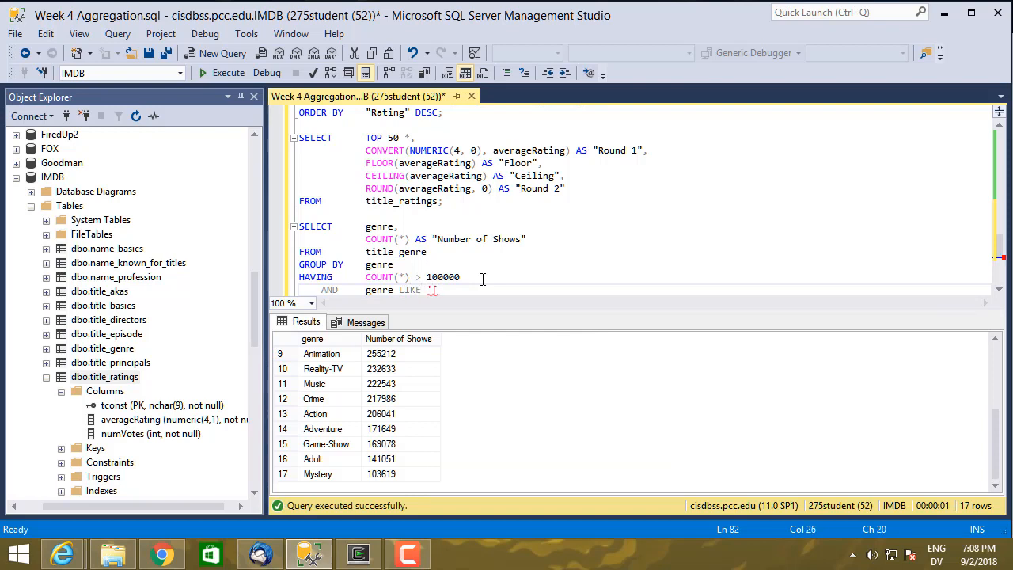
type("A-M]%'")
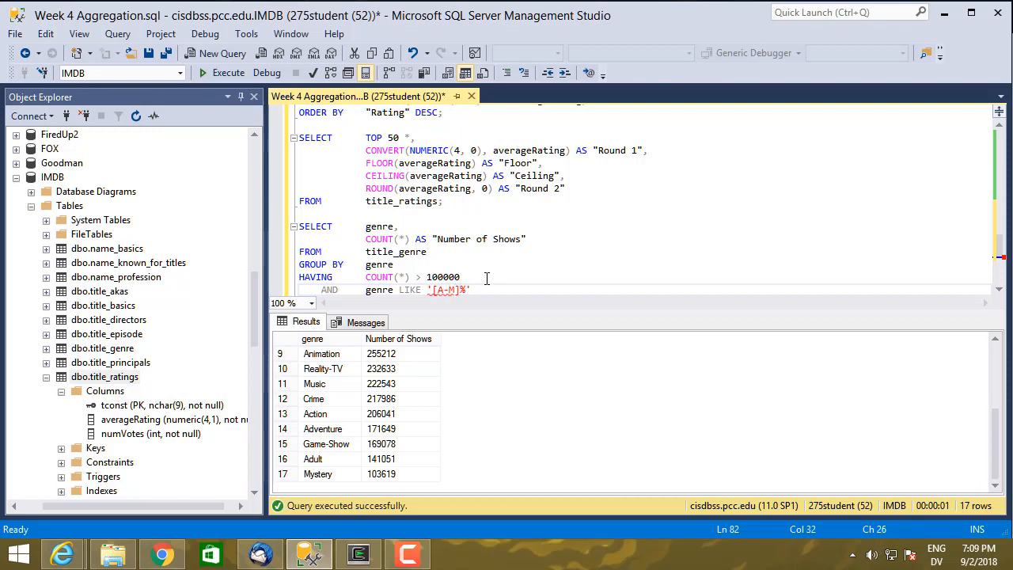
scroll("down", 3)
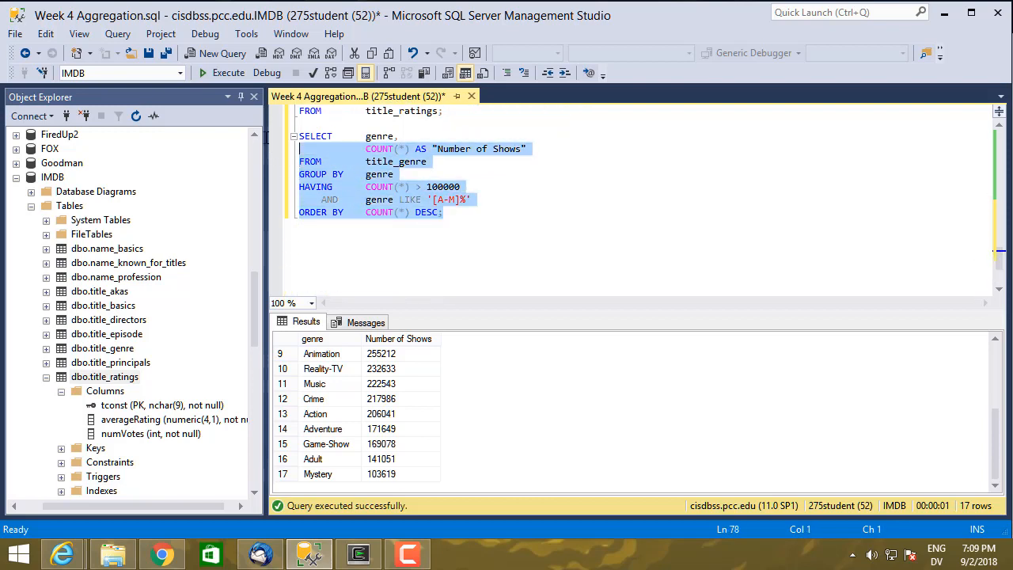
Execute the A–M LIKE-filtered genre query and scroll through the 12 resulting genres.
left_click(228, 72)
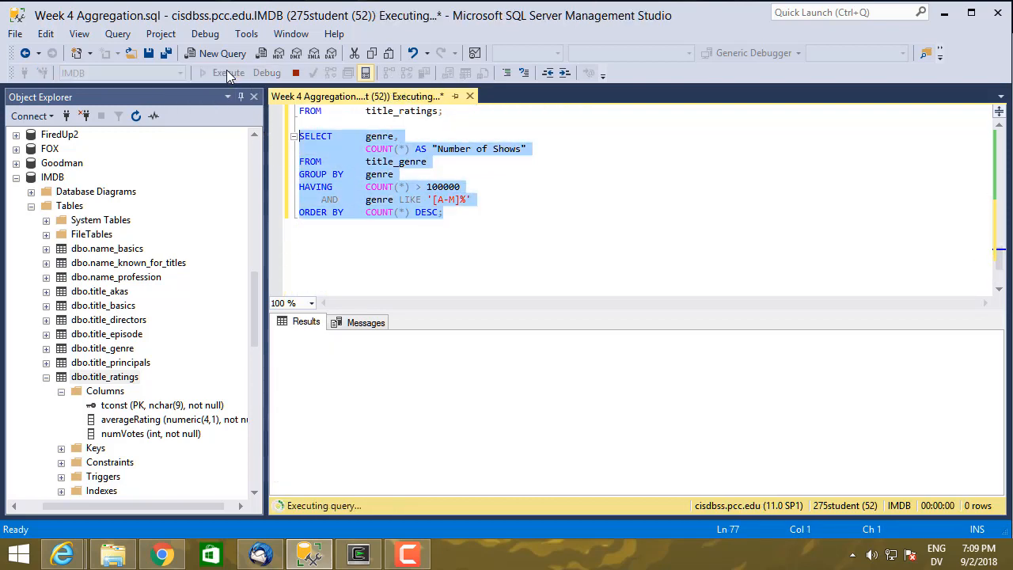
left_click(228, 72)
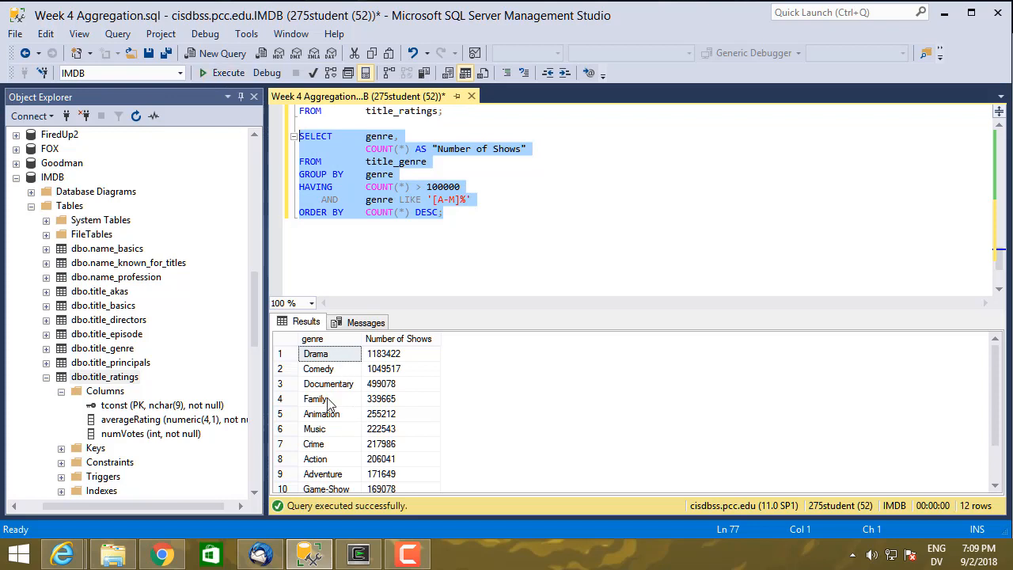
mouse_move(369, 478)
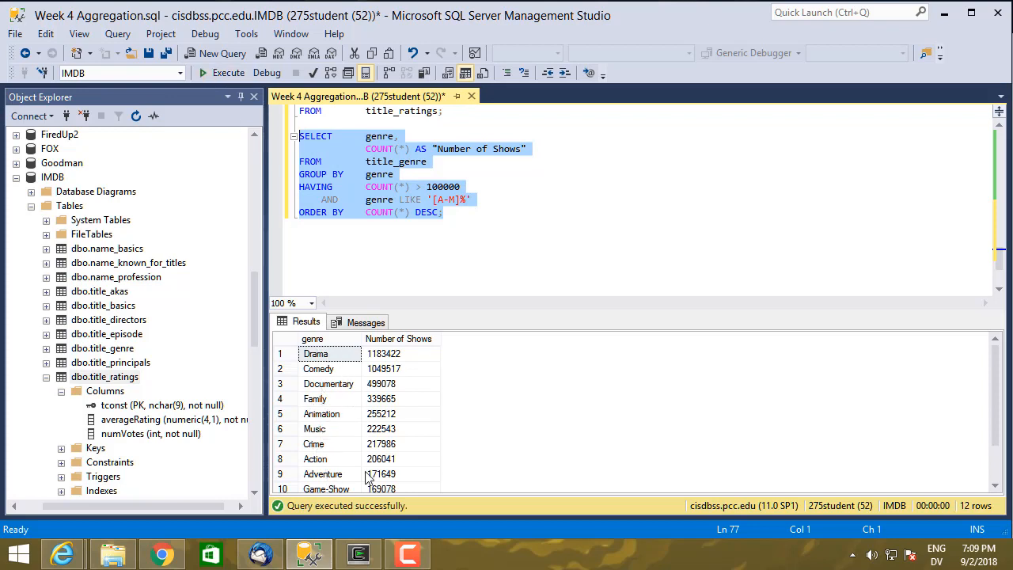
scroll("down", 3)
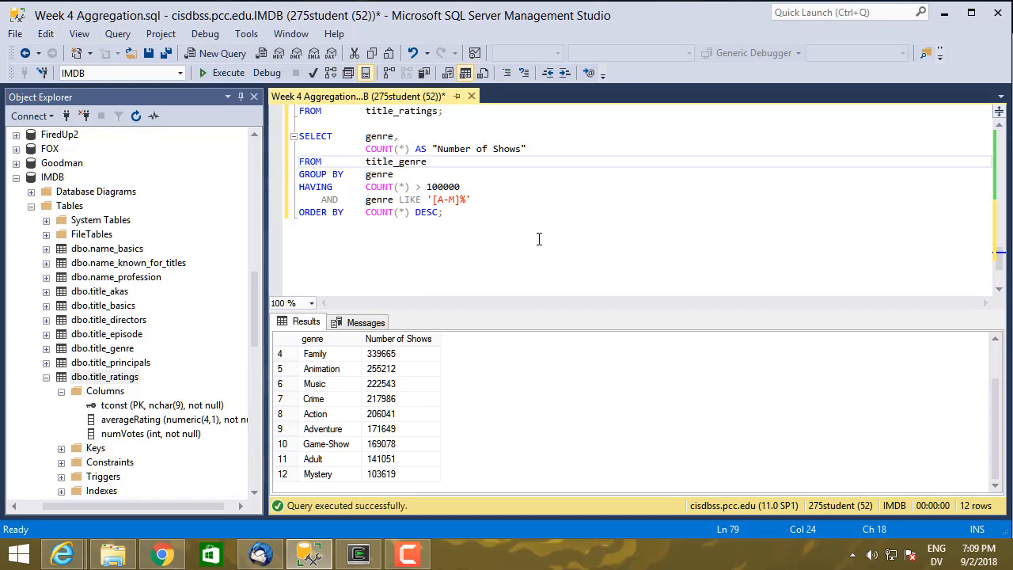
Add a WHERE tconst line to the genre count query.
type("WH")
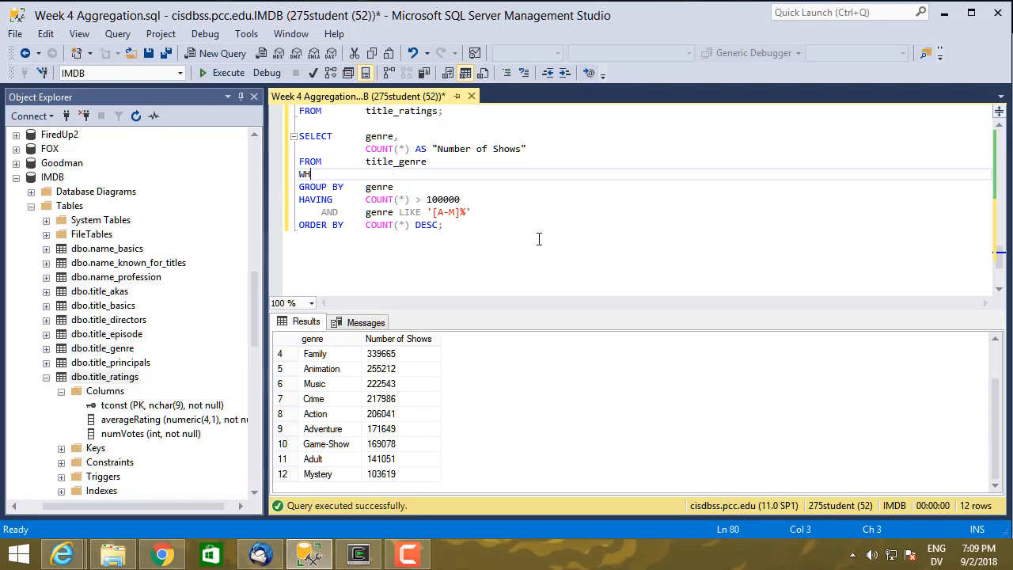
type("ERE")
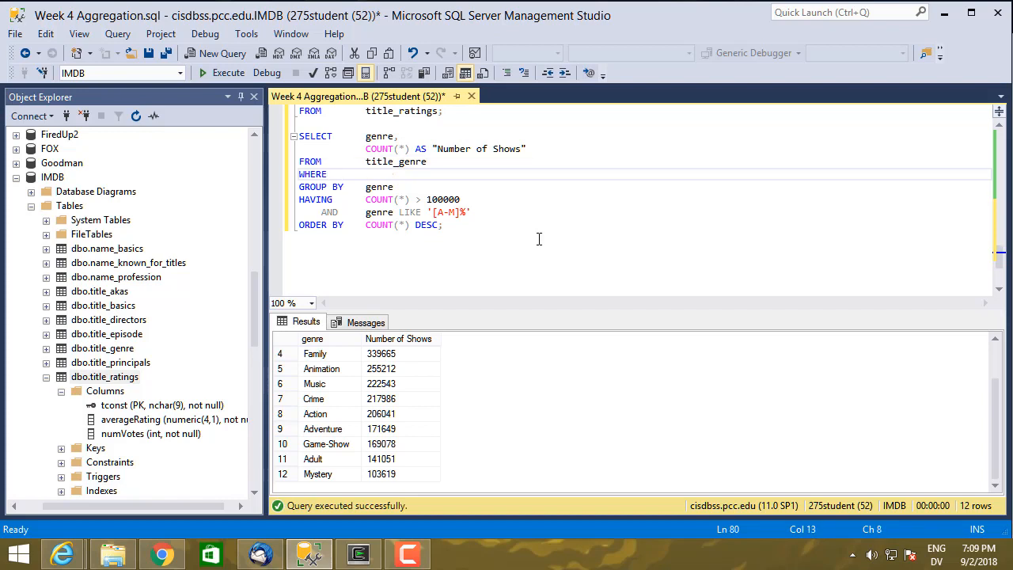
type("tconst")
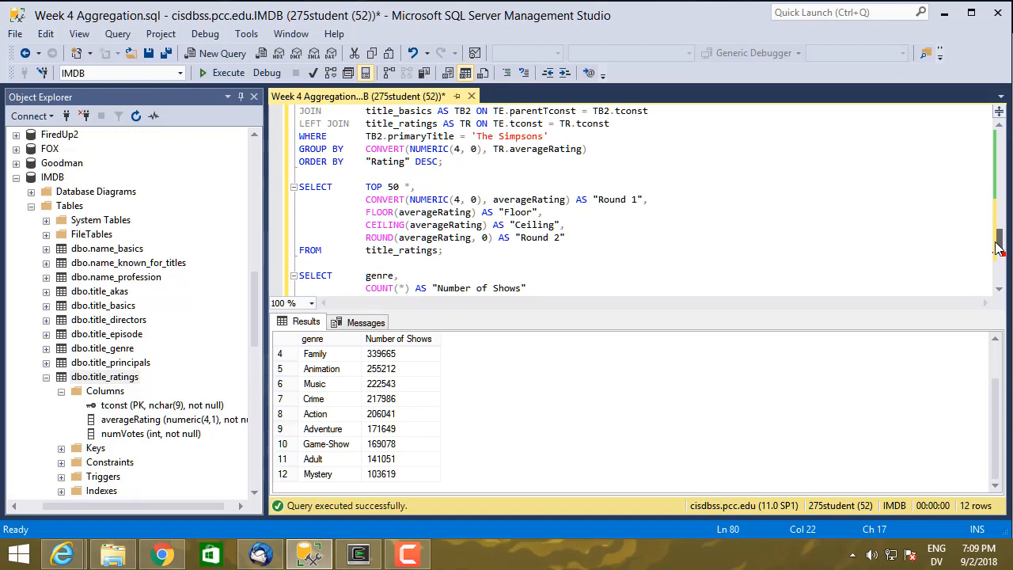
scroll("down", 3)
type("F")
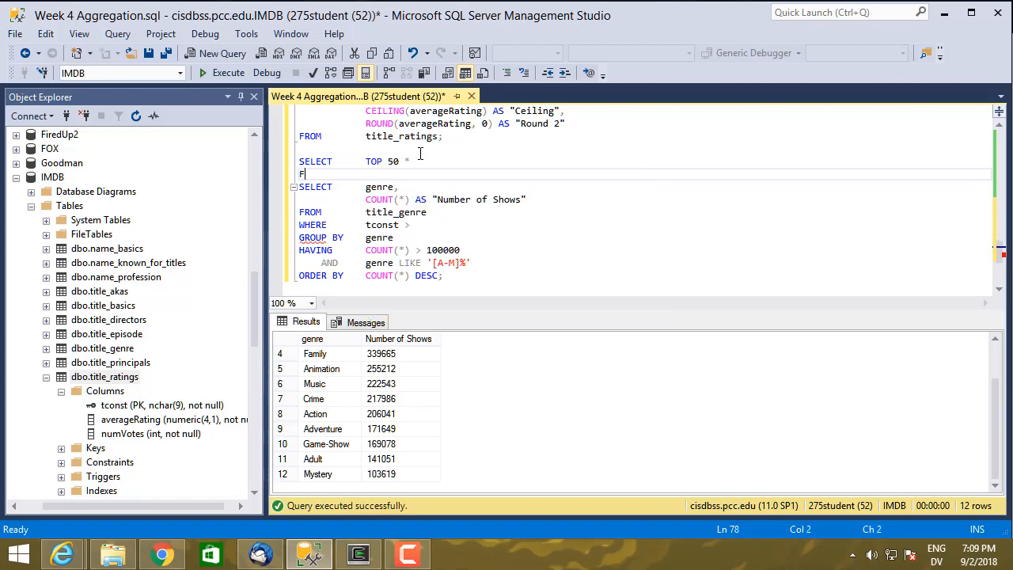
Write SELECT TOP 50 * FROM title_genre and run it alone to see 50 rows.
type("ROM t")
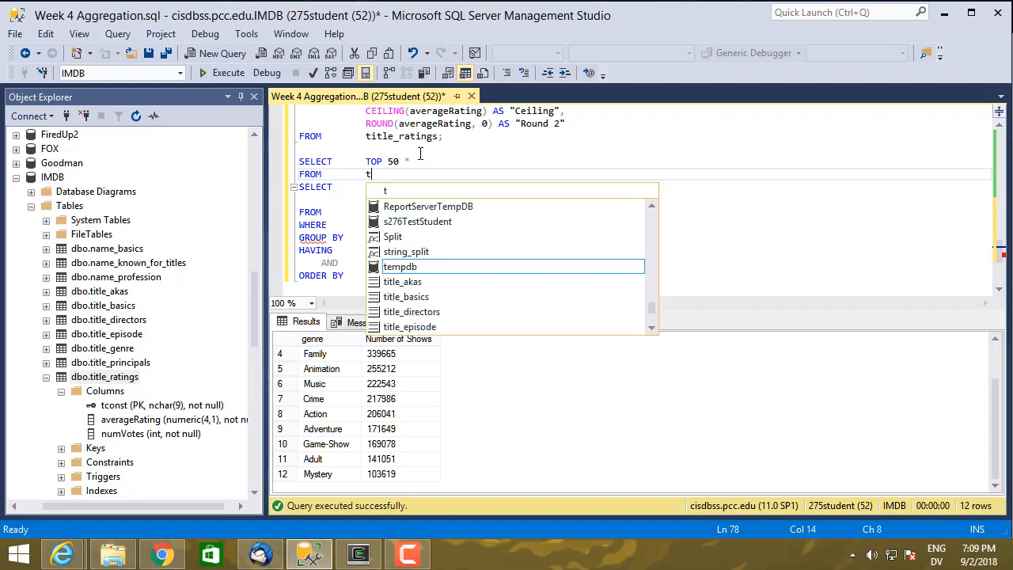
type("itle_genre;")
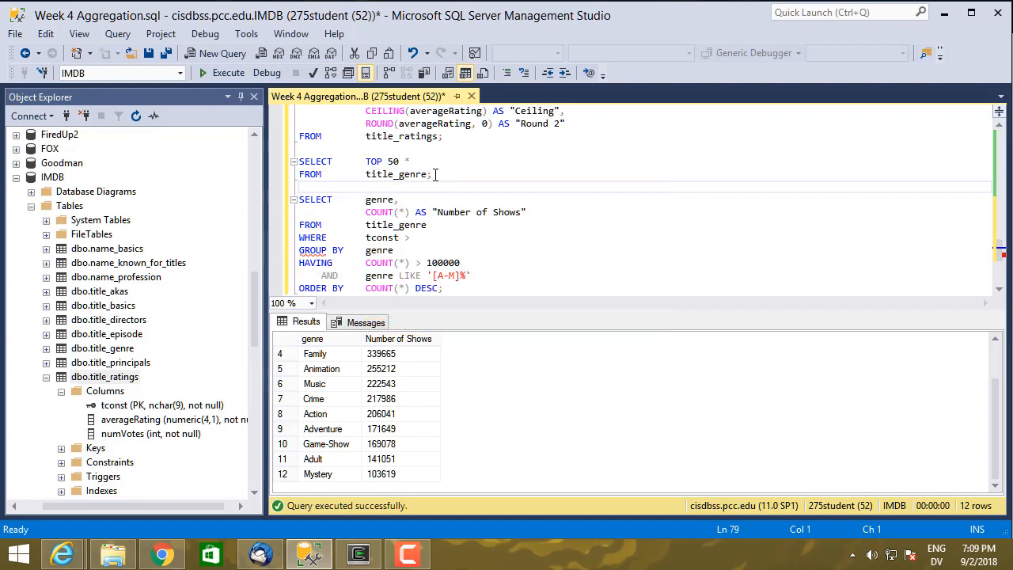
left_click(228, 73)
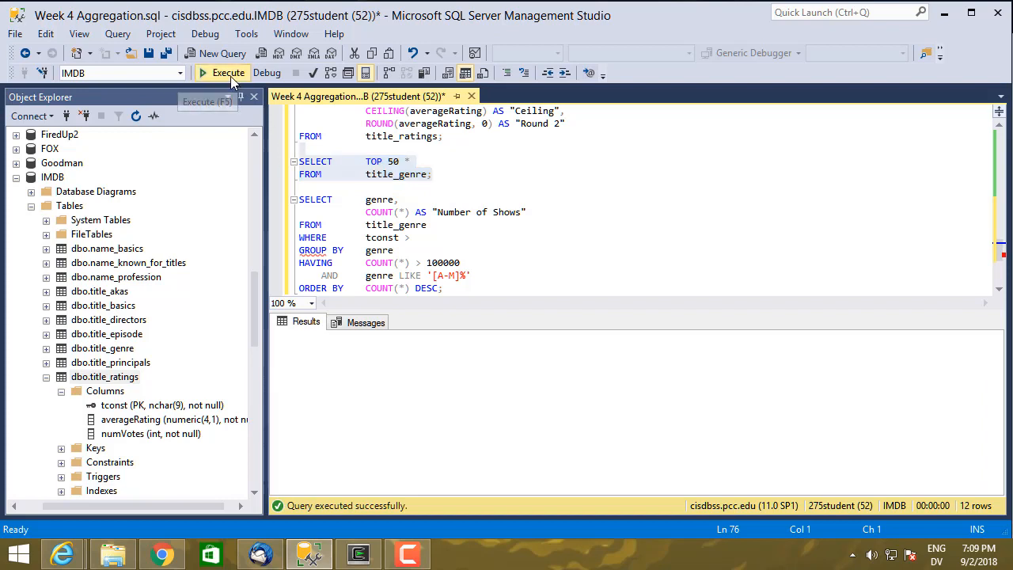
left_click(228, 72)
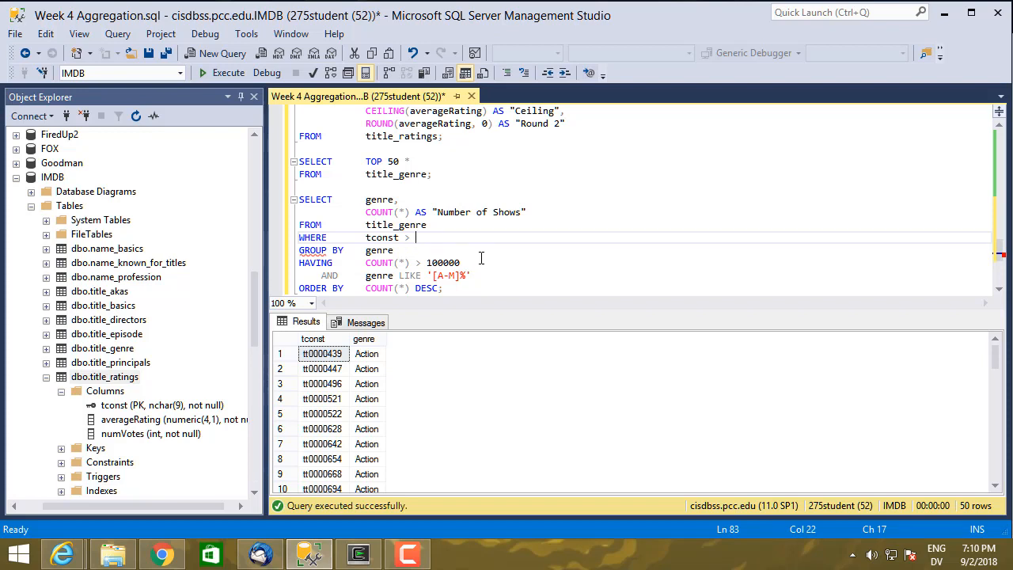
Set the WHERE value to tconst > 'tt0100000', dismissing autocomplete.
type("tt")
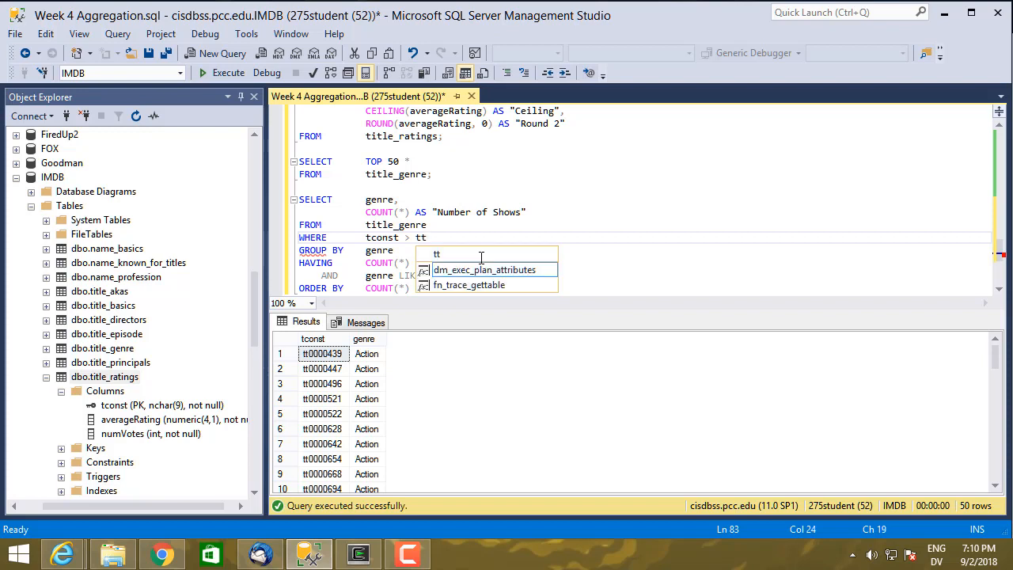
type("0010000")
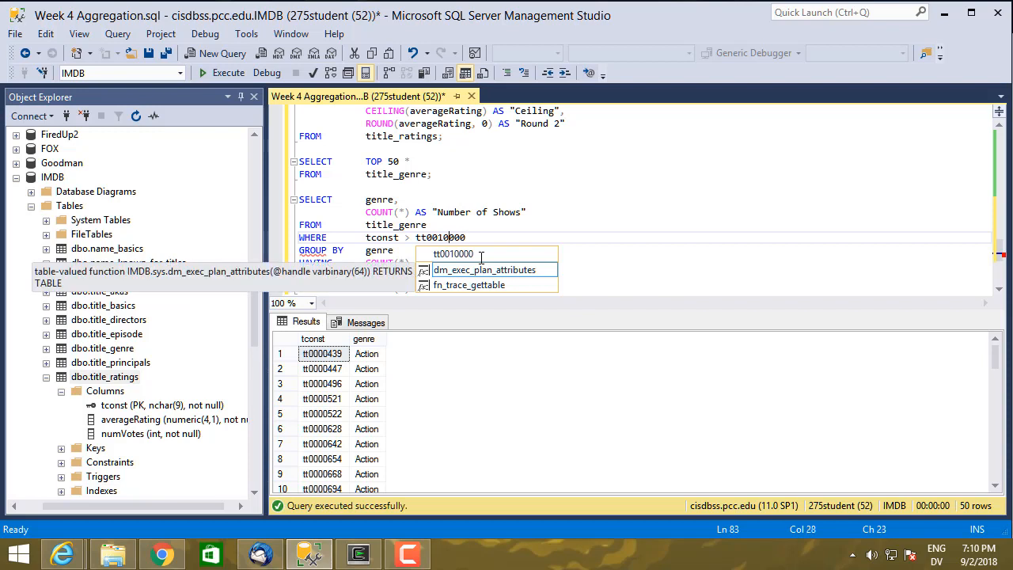
key("Backspace")
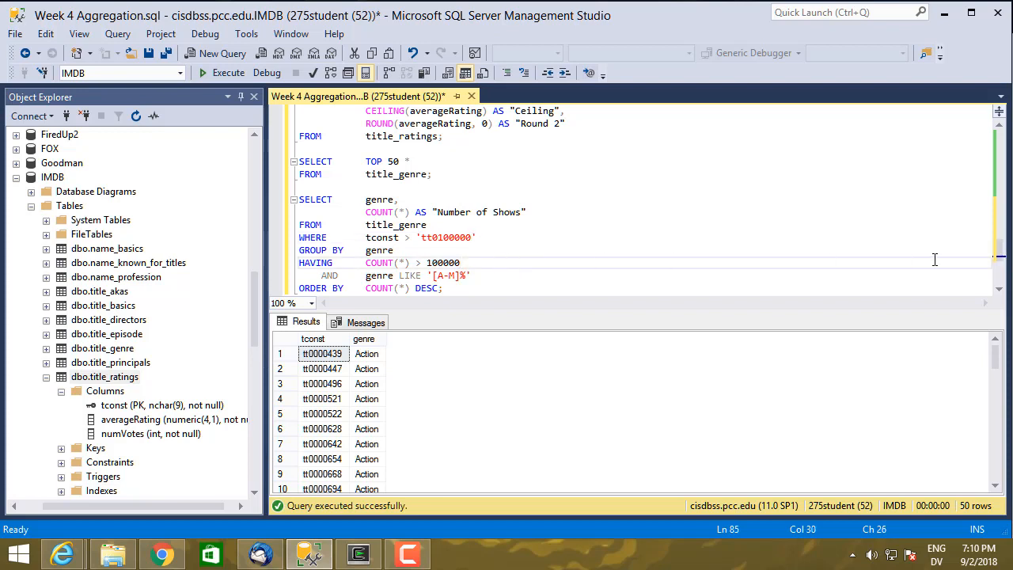
scroll("down", 3)
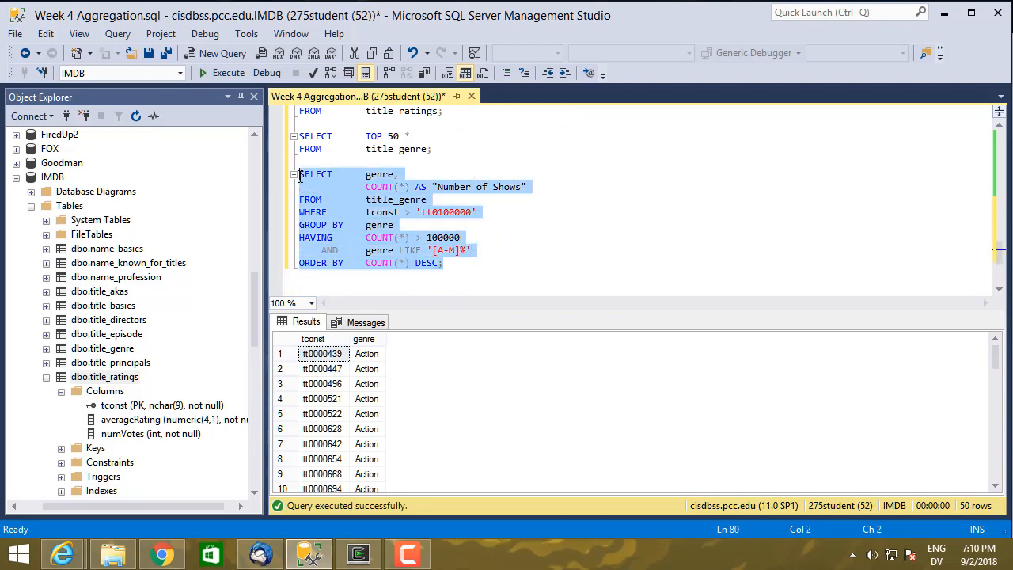
Execute the tconst-filtered genre query and scroll the 12 genres, Drama at 1144123.
left_click(228, 72)
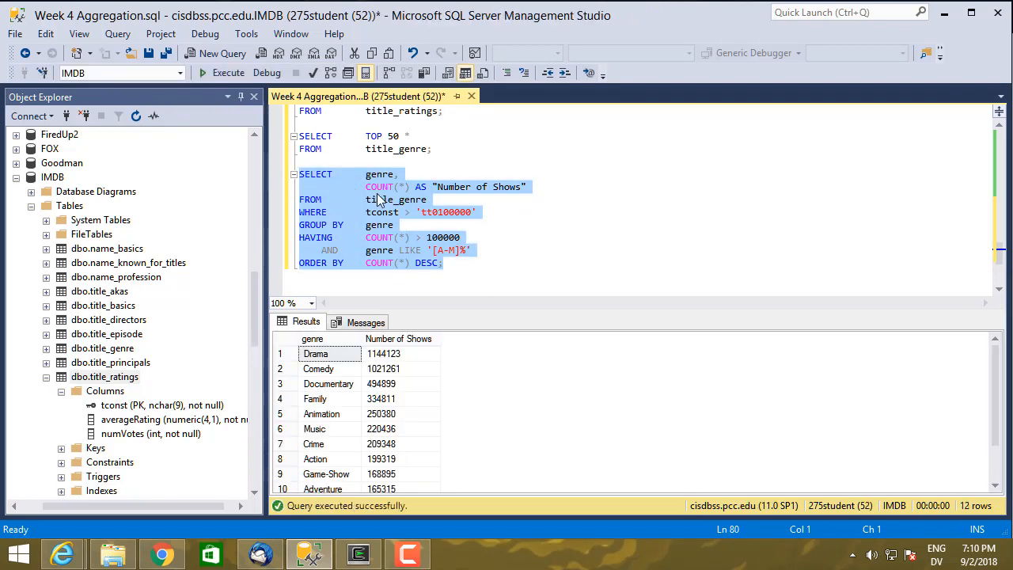
mouse_move(424, 218)
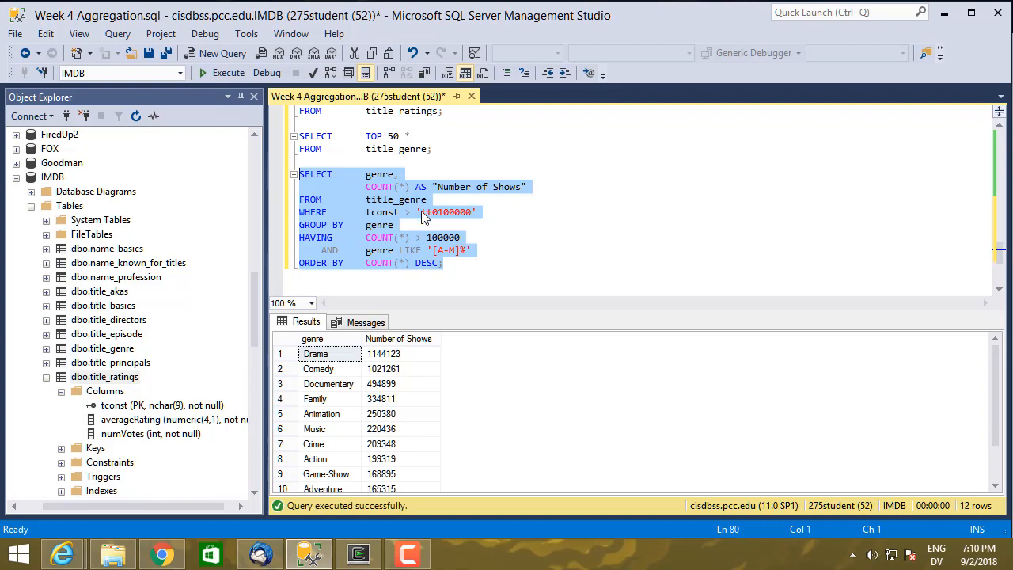
mouse_move(424, 218)
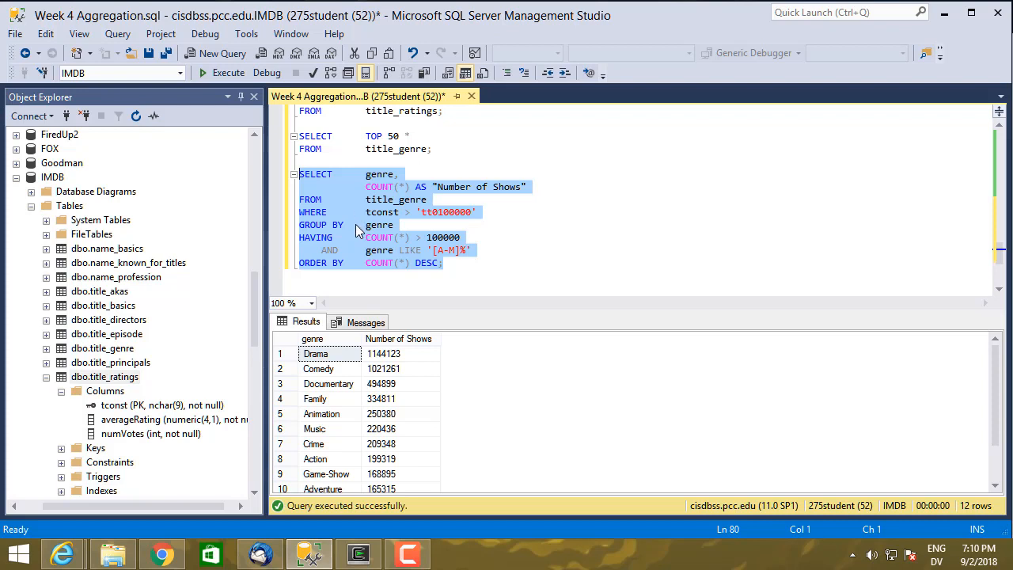
mouse_move(392, 241)
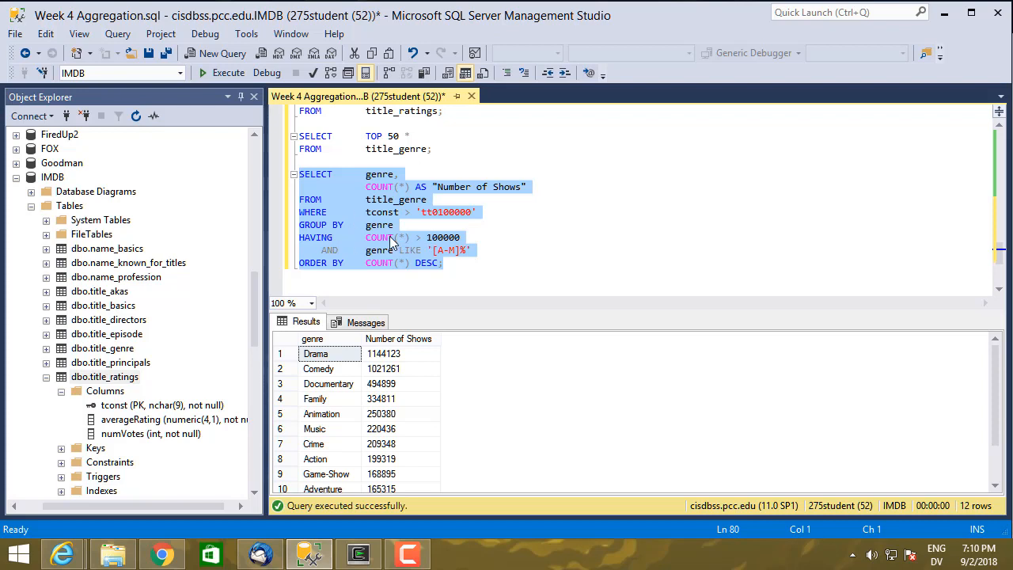
mouse_move(403, 229)
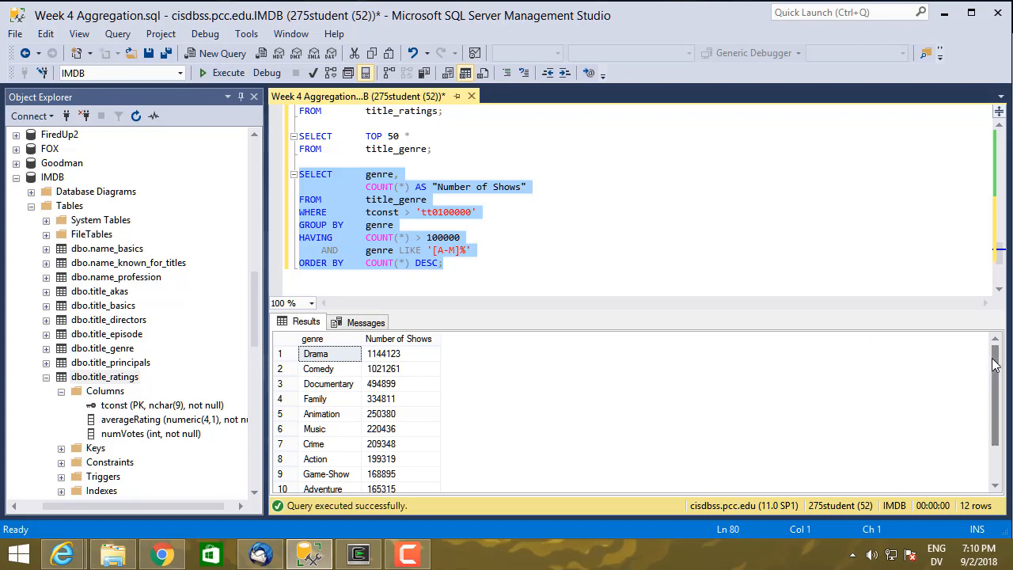
scroll("down", 3)
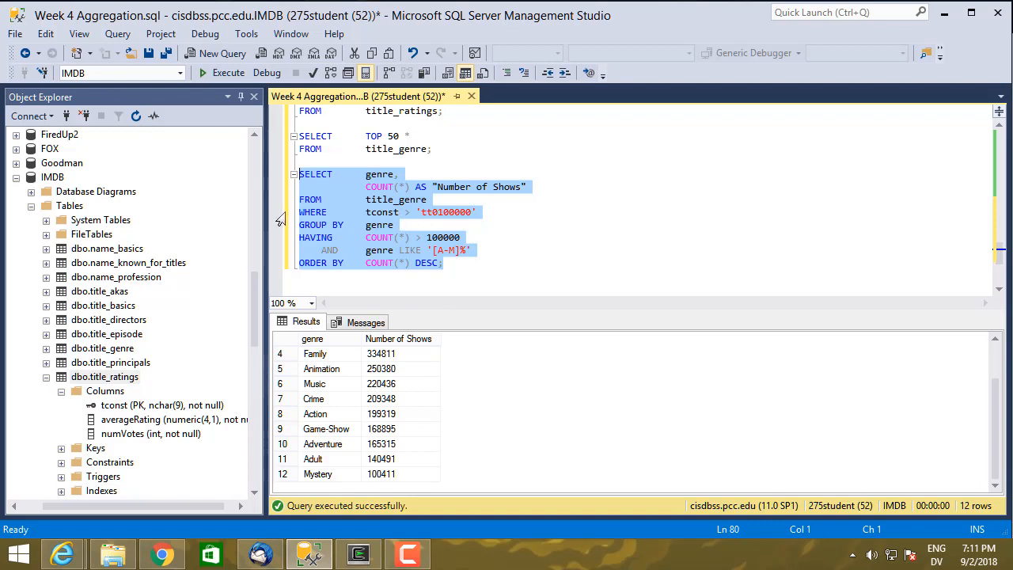
Comment out the WHERE tconst line and rerun for unfiltered counts, Mystery 103619.
left_click(302, 212)
type("-- ")
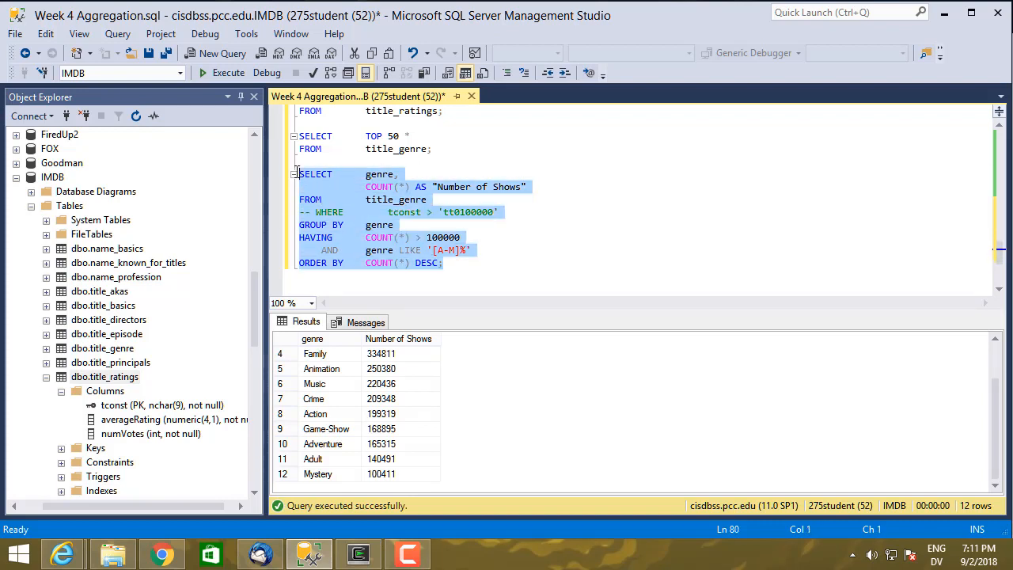
left_click(228, 72)
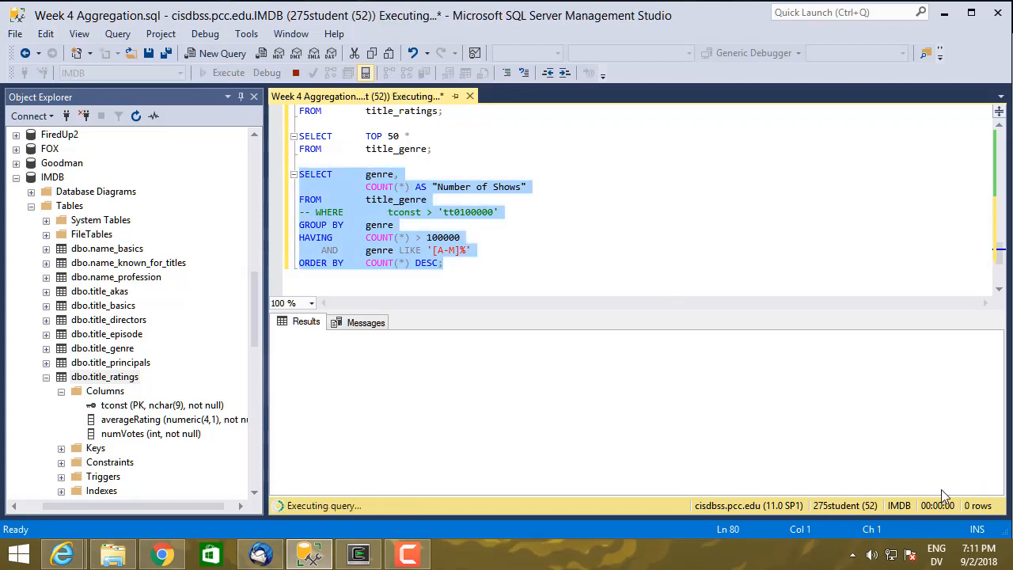
left_click(228, 72)
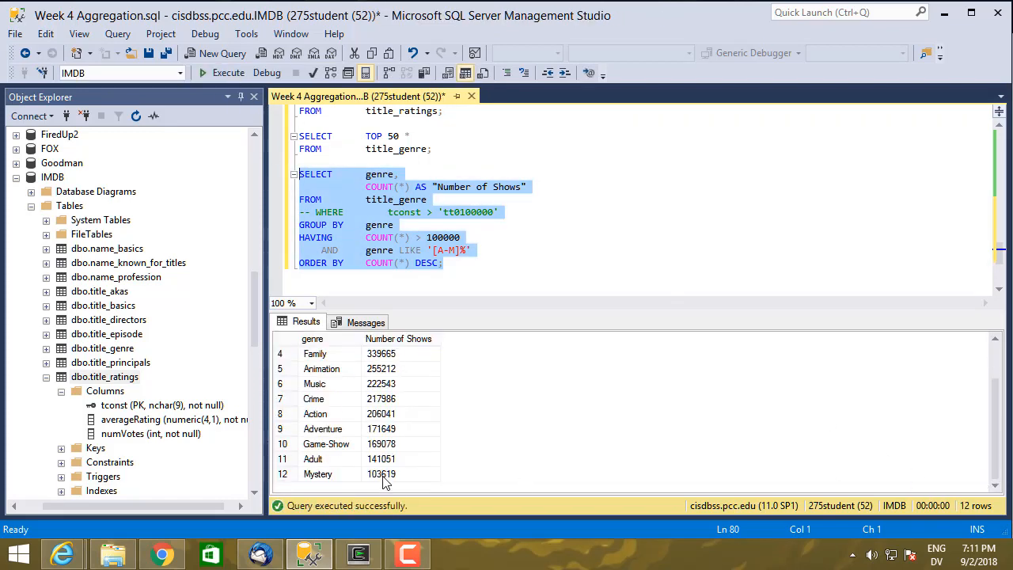
mouse_move(411, 473)
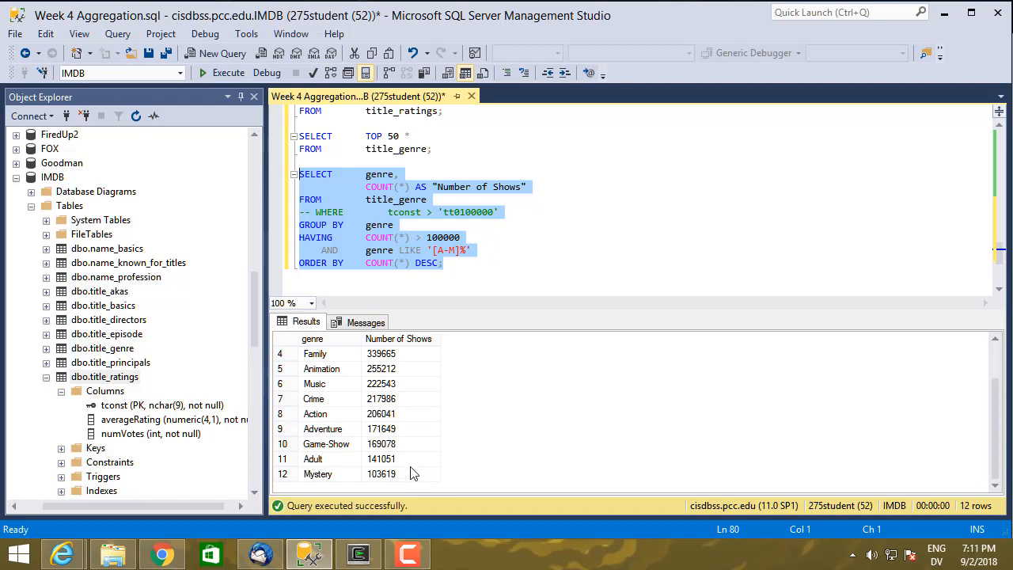
mouse_move(420, 453)
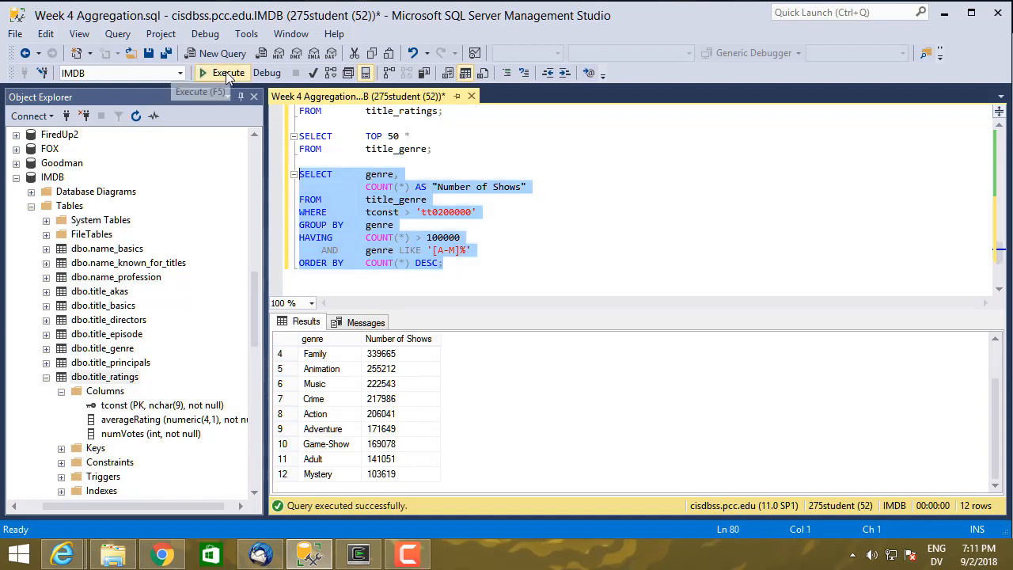
Run the query with tconst > 'tt0200000' and scroll the 11 genres ending with Adult.
left_click(228, 72)
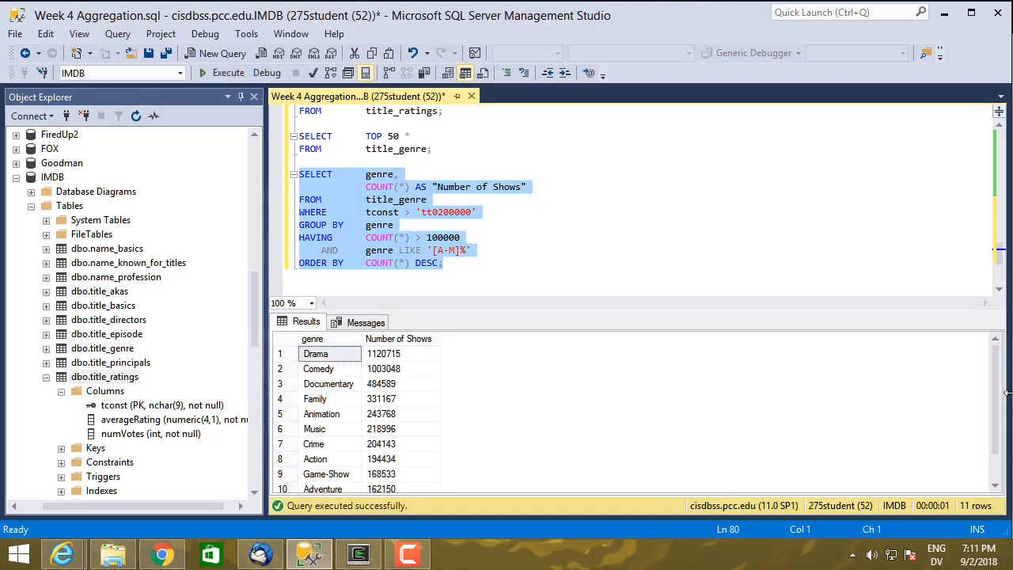
scroll("down", 3)
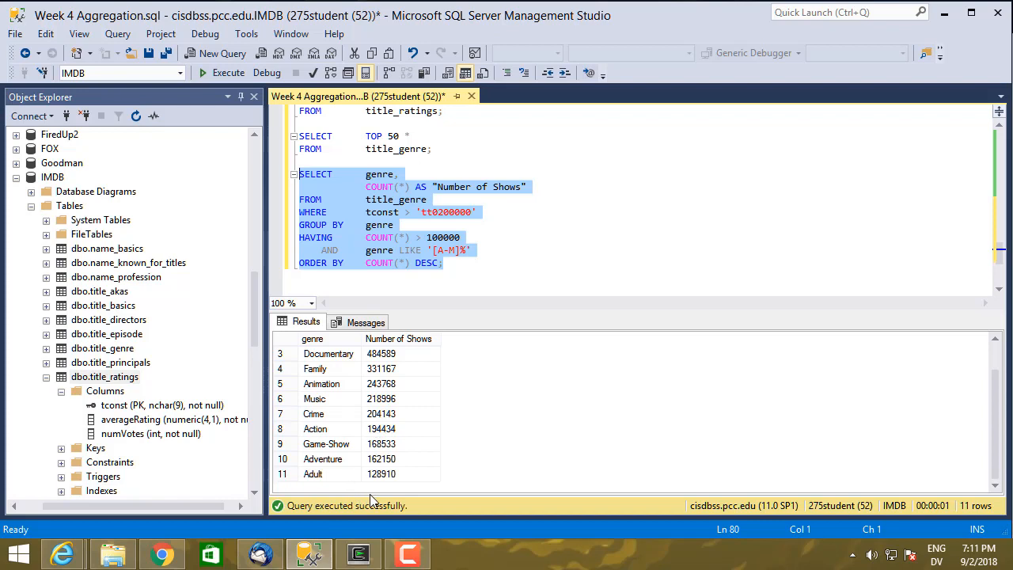
mouse_move(402, 513)
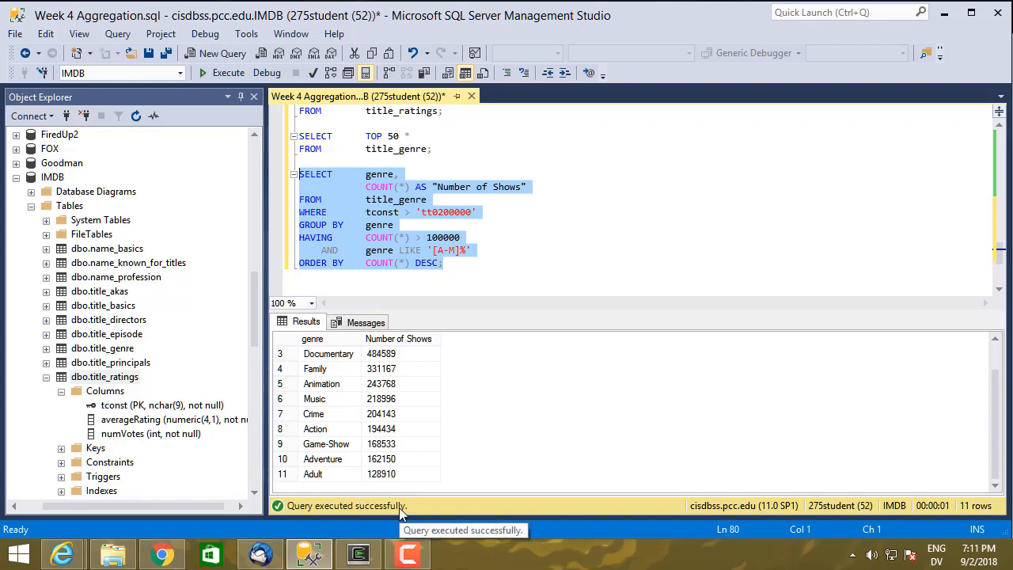